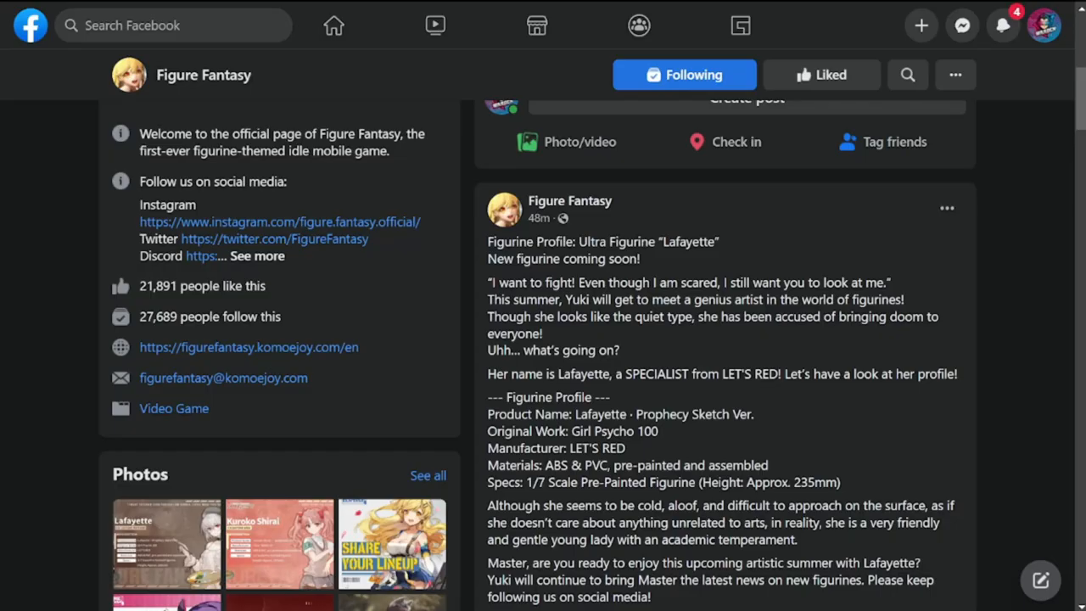
{"action": "mouse_move", "coordinate": [1062, 344]}
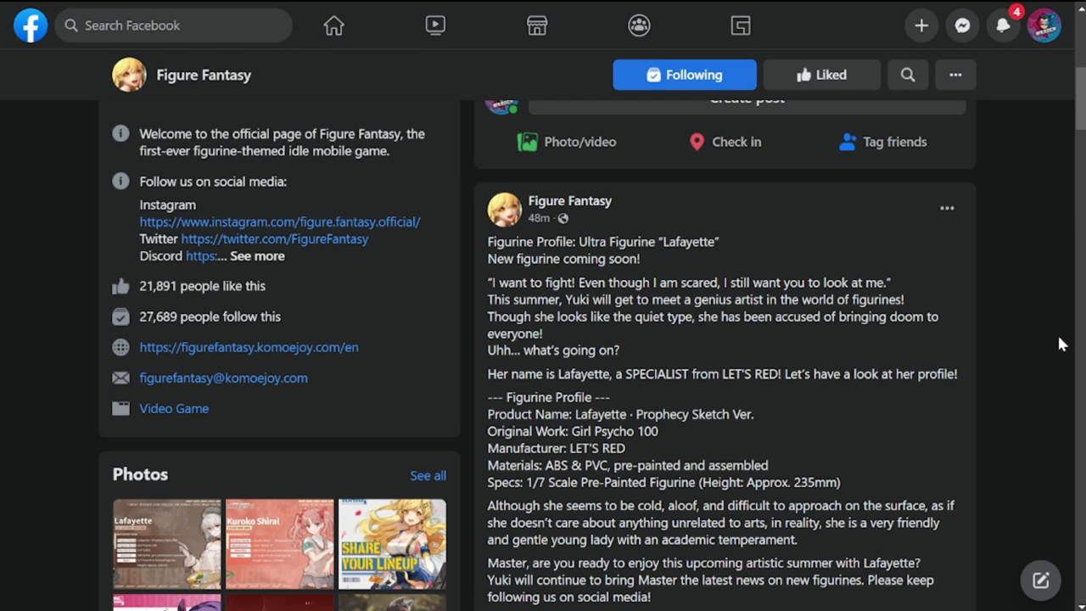
{"action": "mouse_move", "coordinate": [839, 316]}
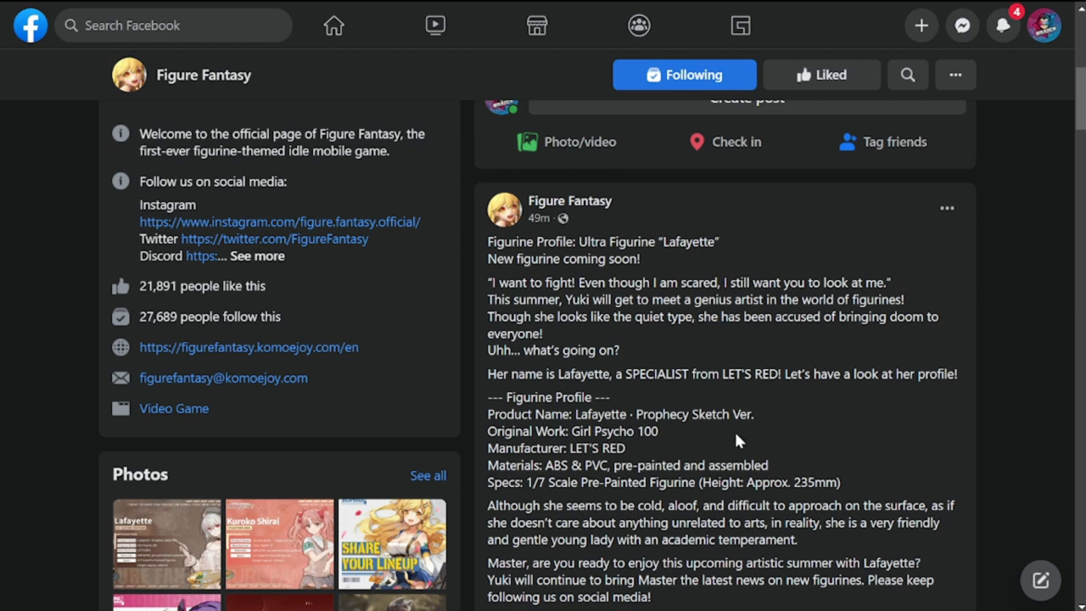
{"action": "mouse_move", "coordinate": [699, 458]}
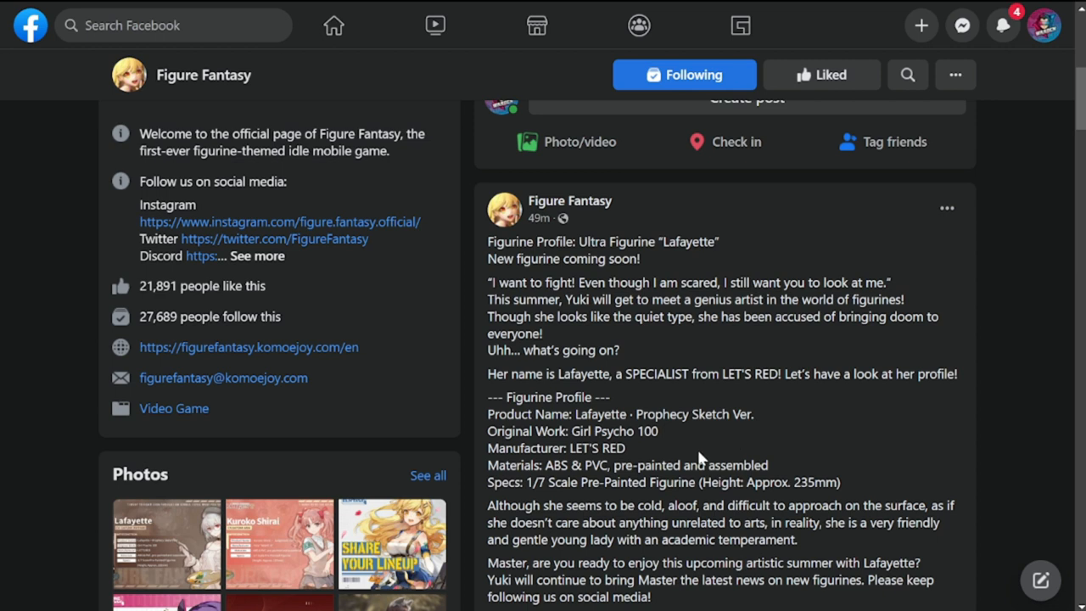
{"action": "mouse_move", "coordinate": [609, 295]}
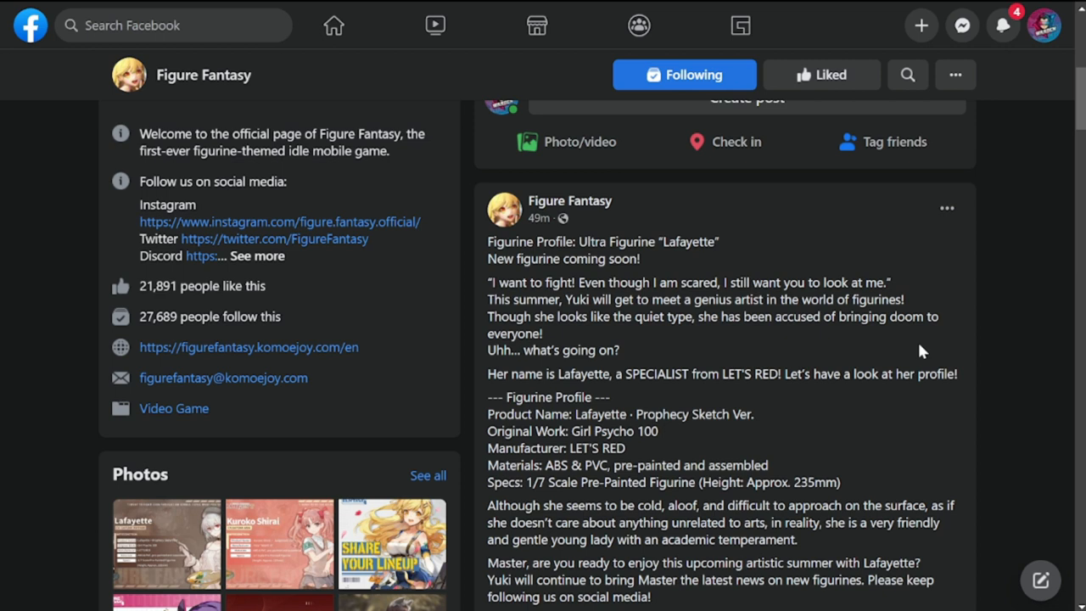
{"action": "mouse_move", "coordinate": [889, 352]}
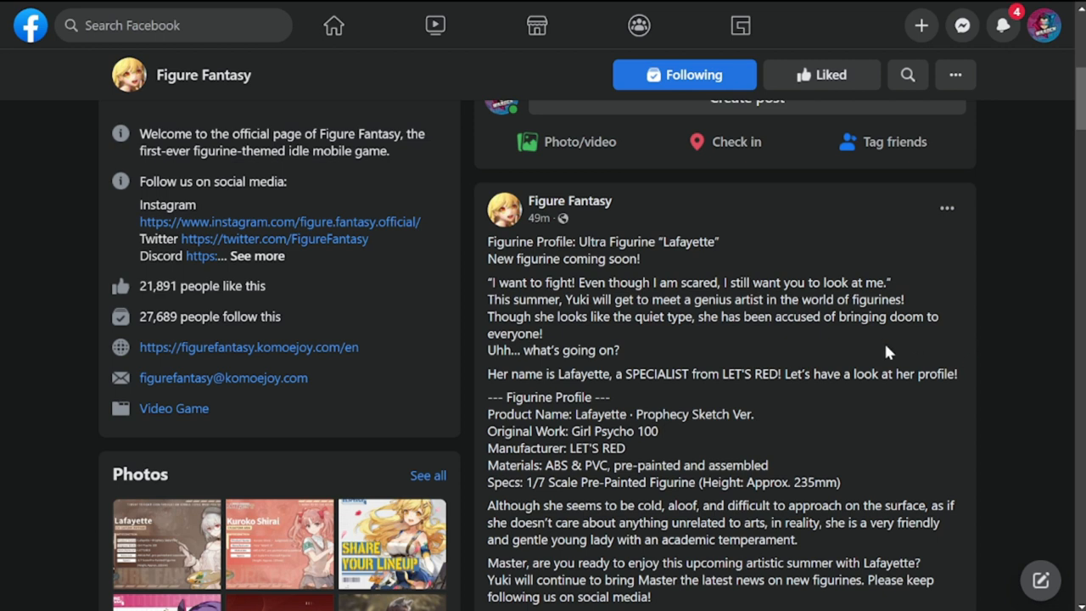
{"action": "mouse_move", "coordinate": [878, 361]}
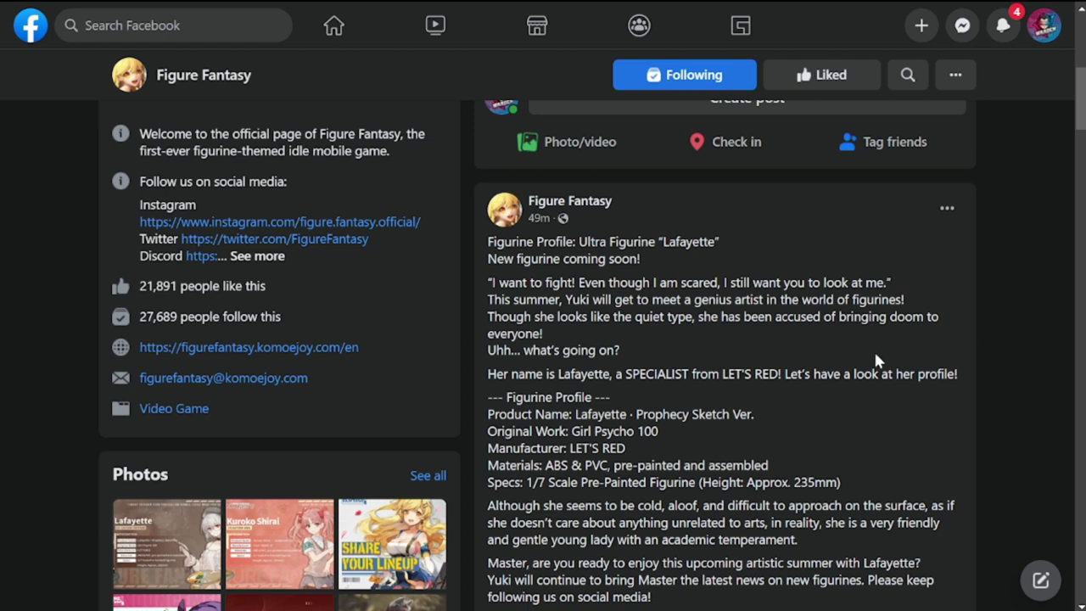
Step: Scroll down the Facebook post to the Lafayette figurine announcement image
{"action": "scroll", "scroll_direction": "down", "scroll_amount": 3}
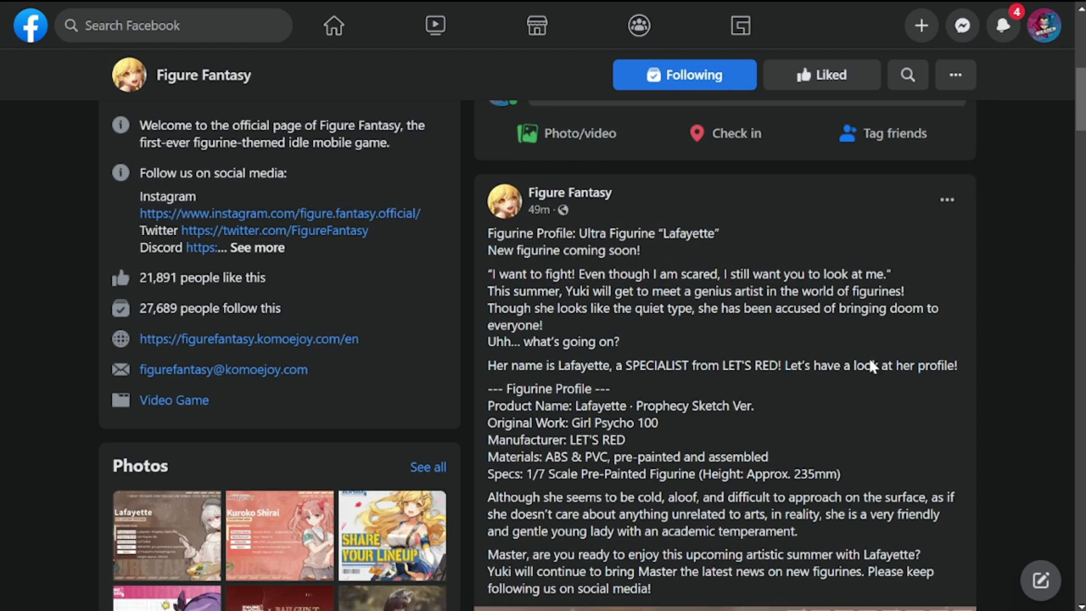
{"action": "scroll", "scroll_direction": "down", "scroll_amount": 3}
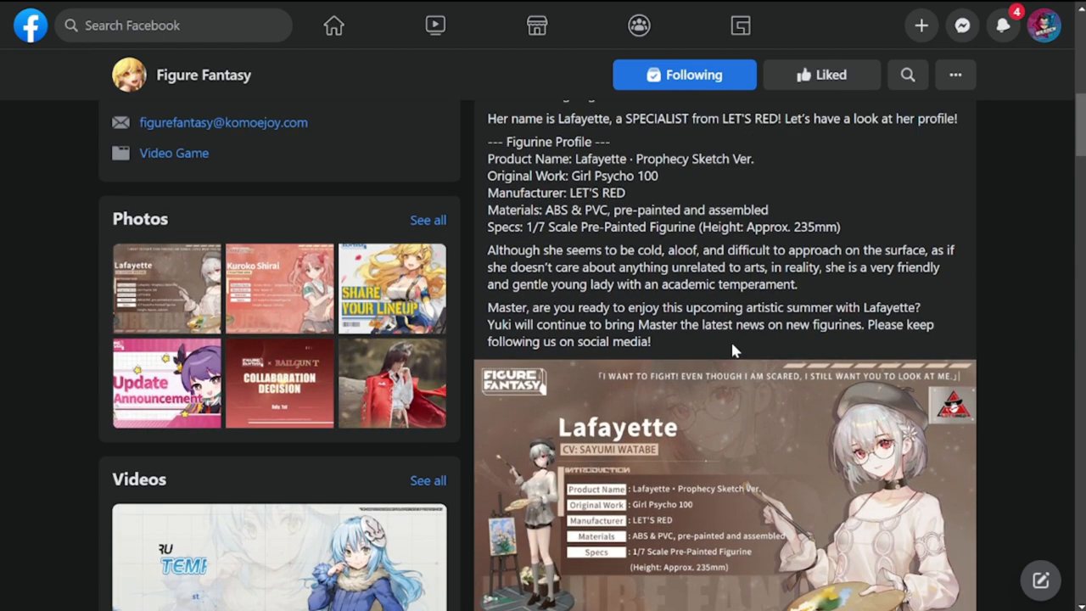
{"action": "mouse_move", "coordinate": [810, 245]}
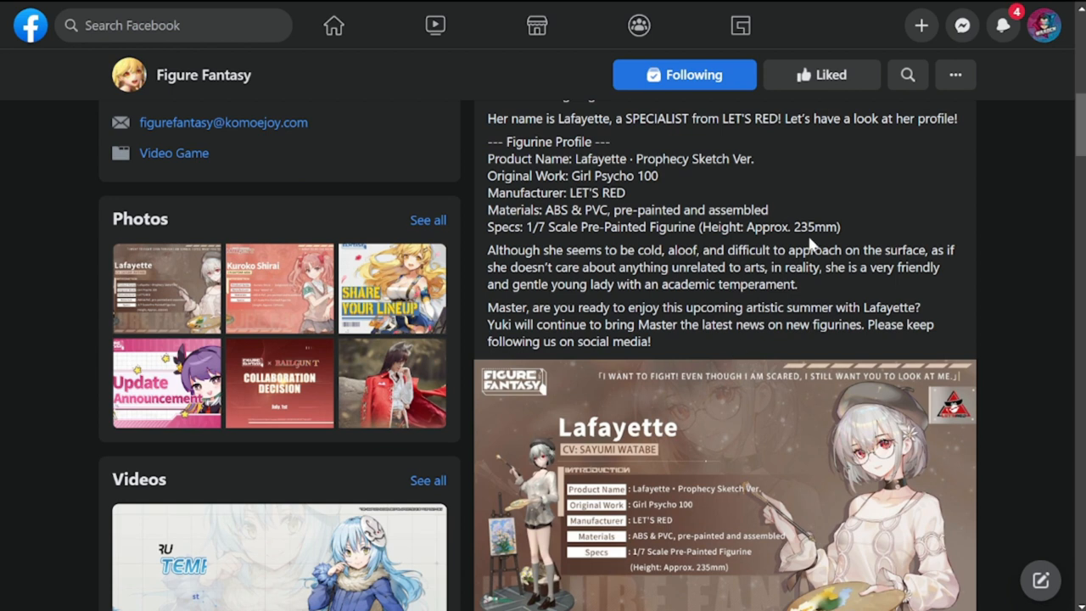
{"action": "mouse_move", "coordinate": [940, 406]}
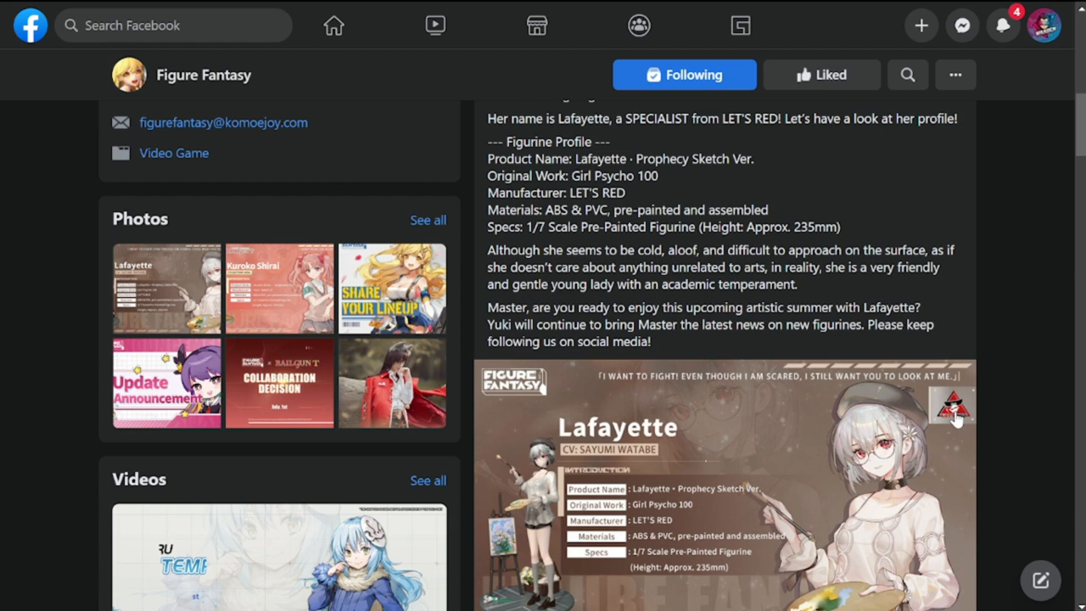
{"action": "scroll", "scroll_direction": "down", "scroll_amount": 3}
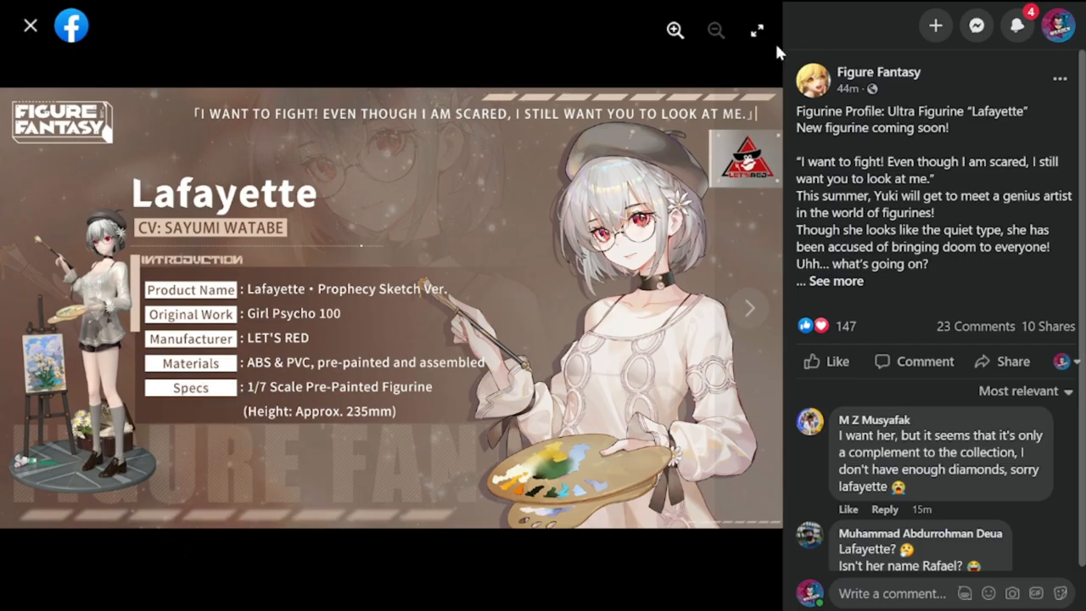
Step: Close the enlarged Lafayette announcement photo viewer
{"action": "left_click", "coordinate": [755, 28]}
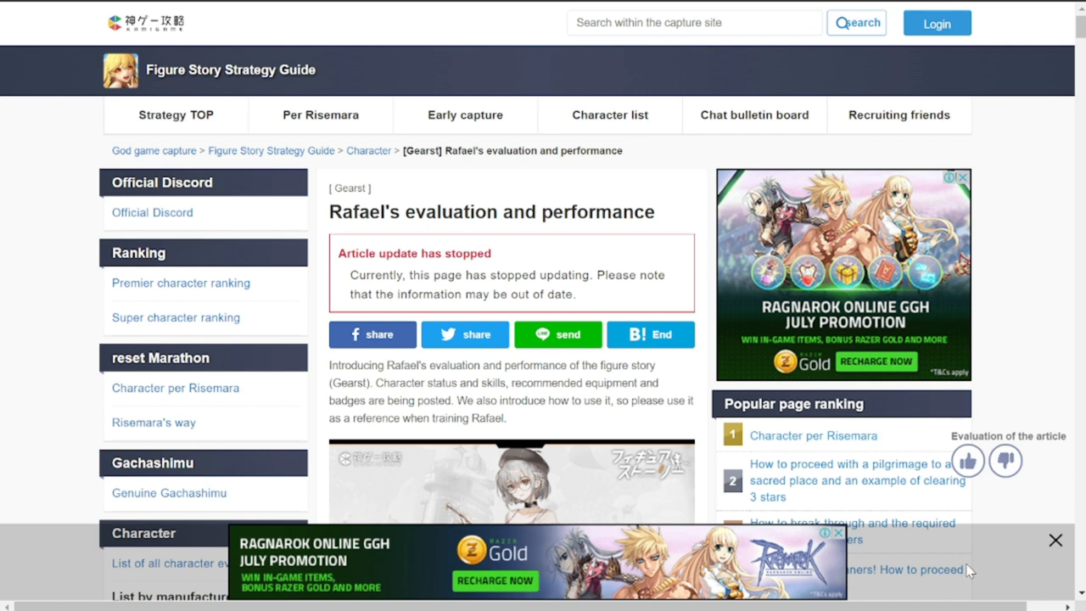
Step: Dismiss the bottom ad banner and scroll past the table of contents to Rafael's rating
{"action": "left_click", "coordinate": [1055, 539]}
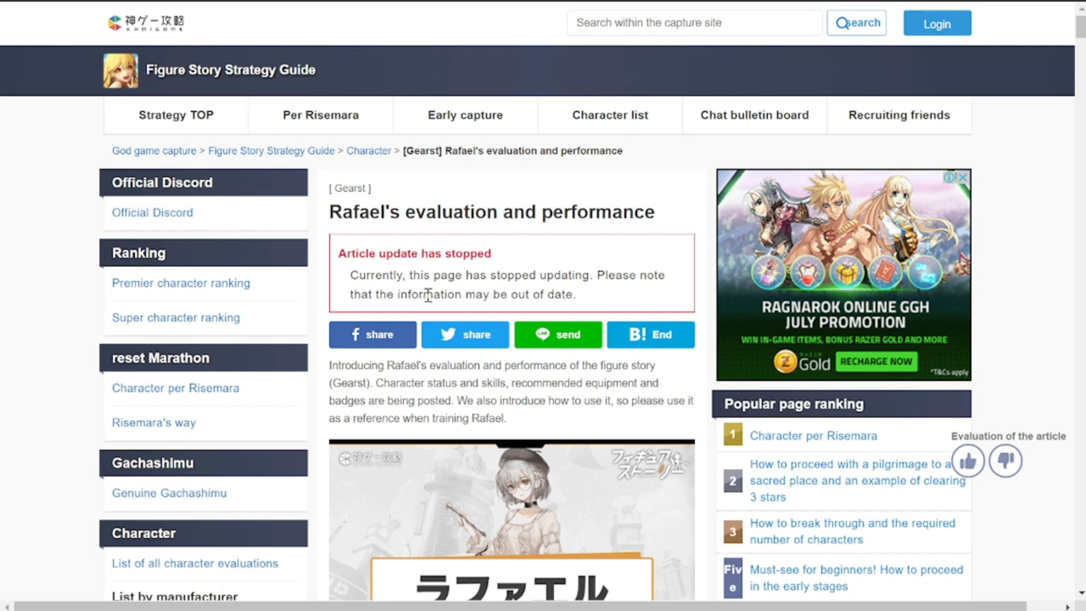
{"action": "scroll", "scroll_direction": "down", "scroll_amount": 3}
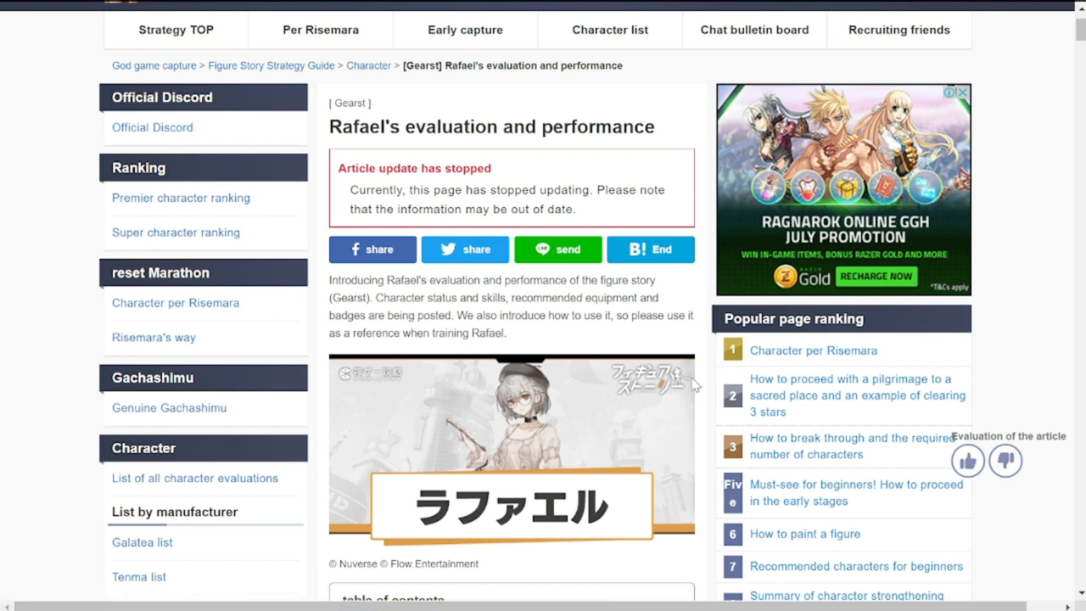
{"action": "mouse_move", "coordinate": [698, 379]}
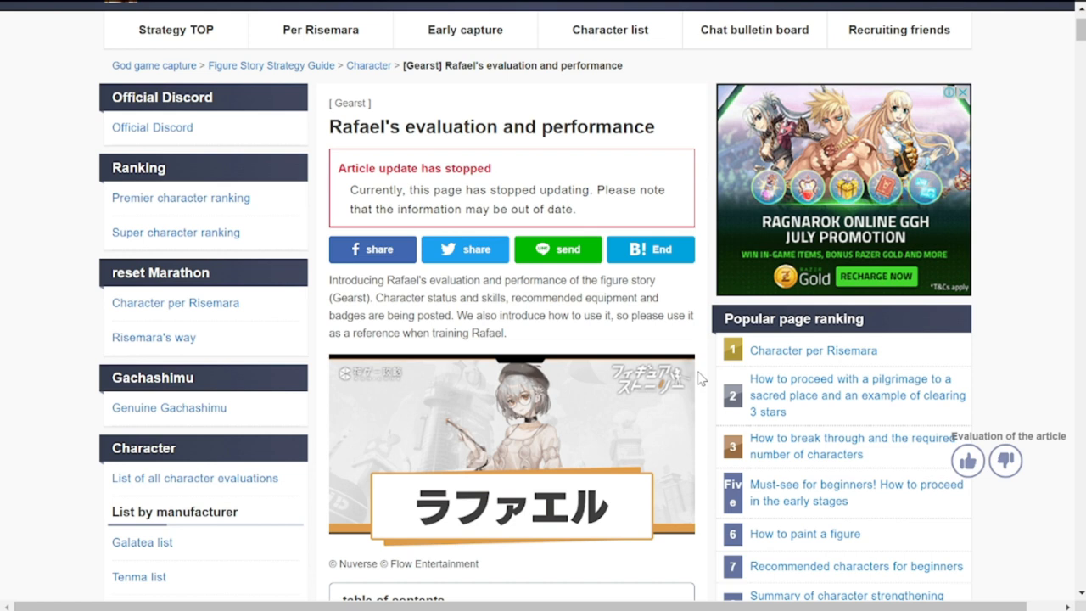
{"action": "scroll", "scroll_direction": "down", "scroll_amount": 3}
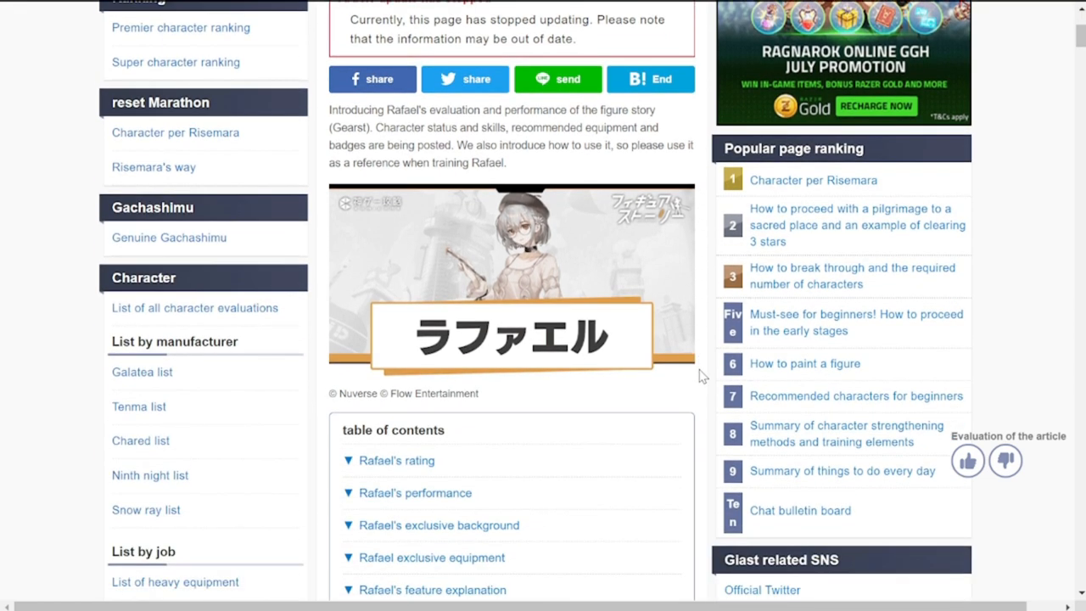
{"action": "scroll", "scroll_direction": "down", "scroll_amount": 3}
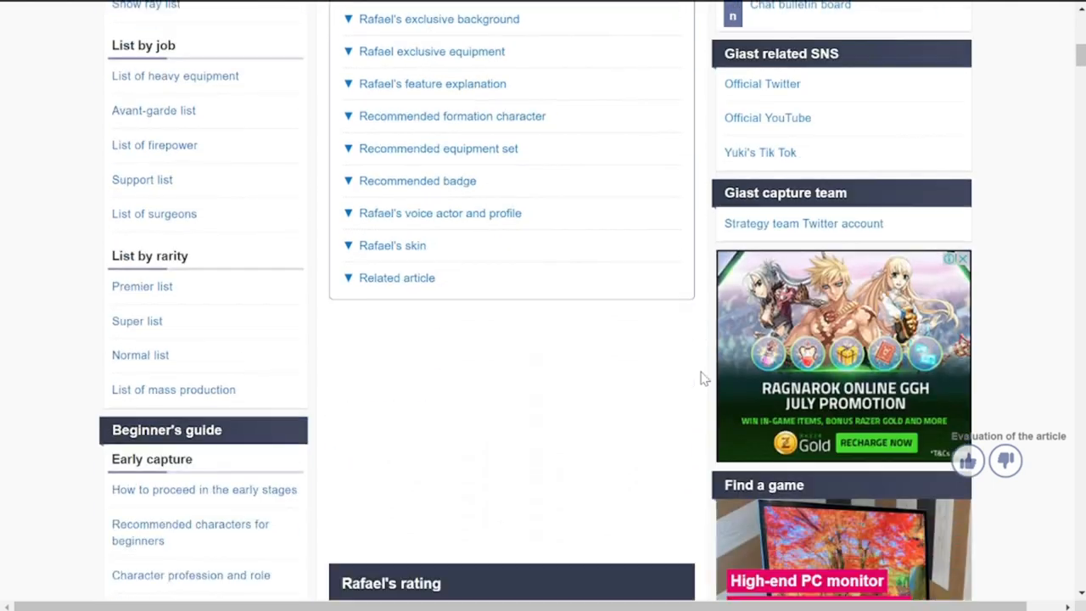
Step: Bring Rafael's rating table into view, showing rank B and 7.1/10 points
{"action": "scroll", "scroll_direction": "down", "scroll_amount": 3}
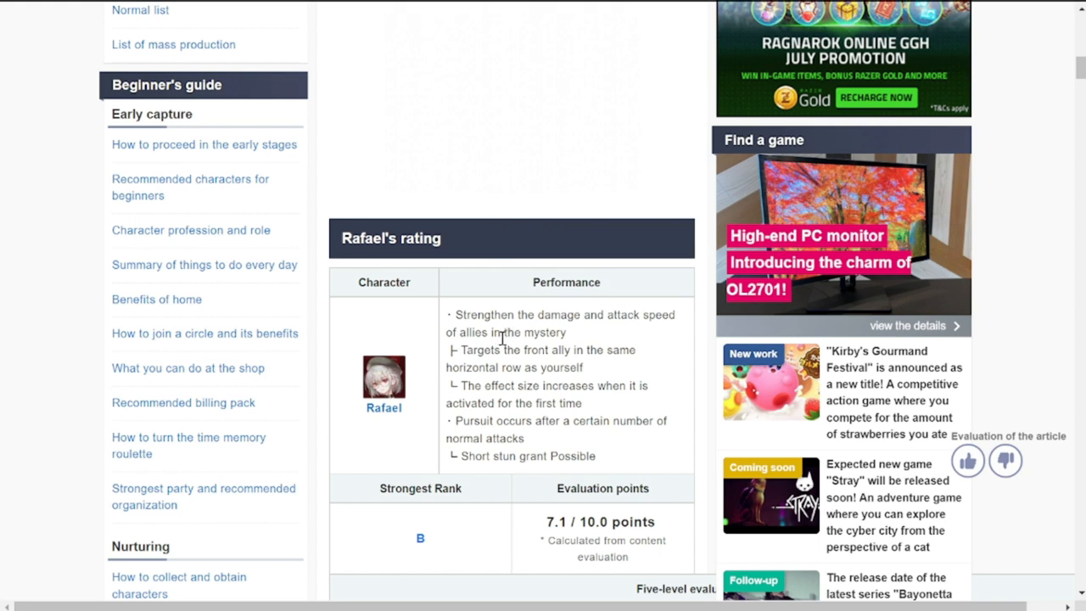
{"action": "mouse_move", "coordinate": [572, 316]}
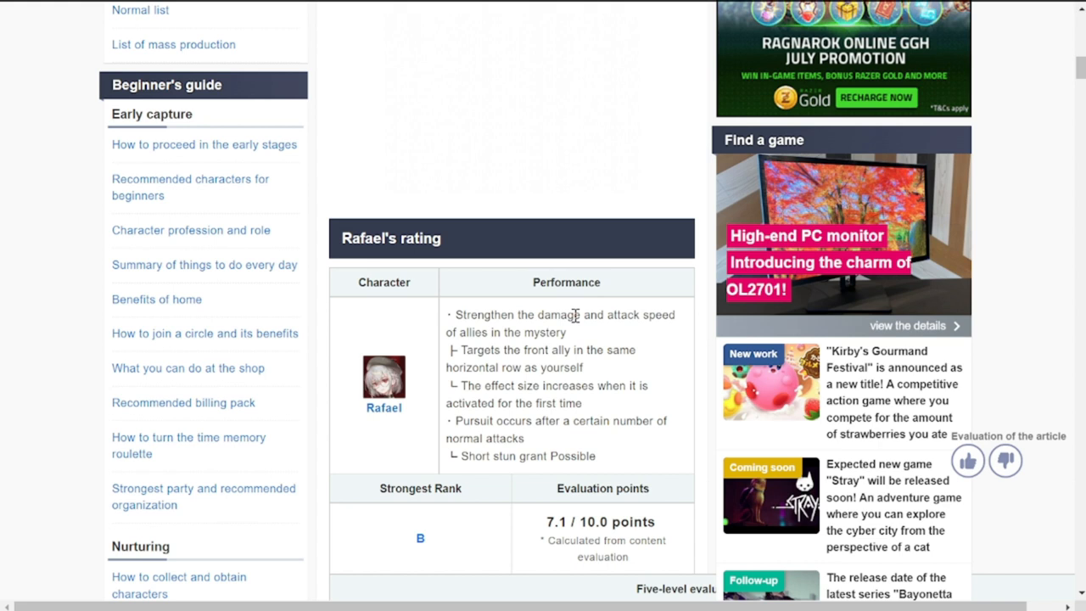
{"action": "mouse_move", "coordinate": [582, 343]}
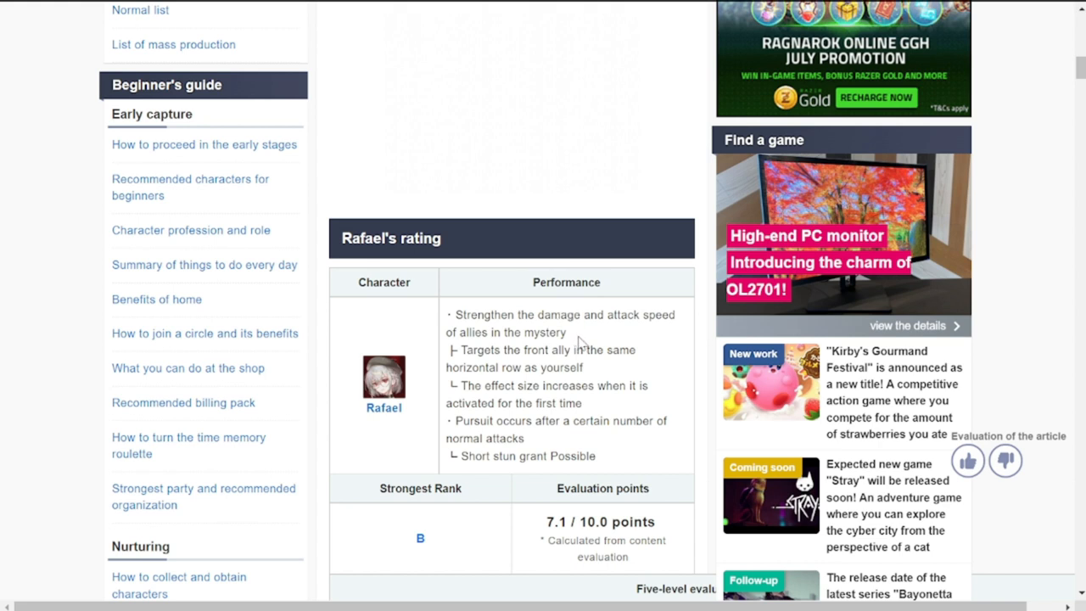
{"action": "mouse_move", "coordinate": [602, 365]}
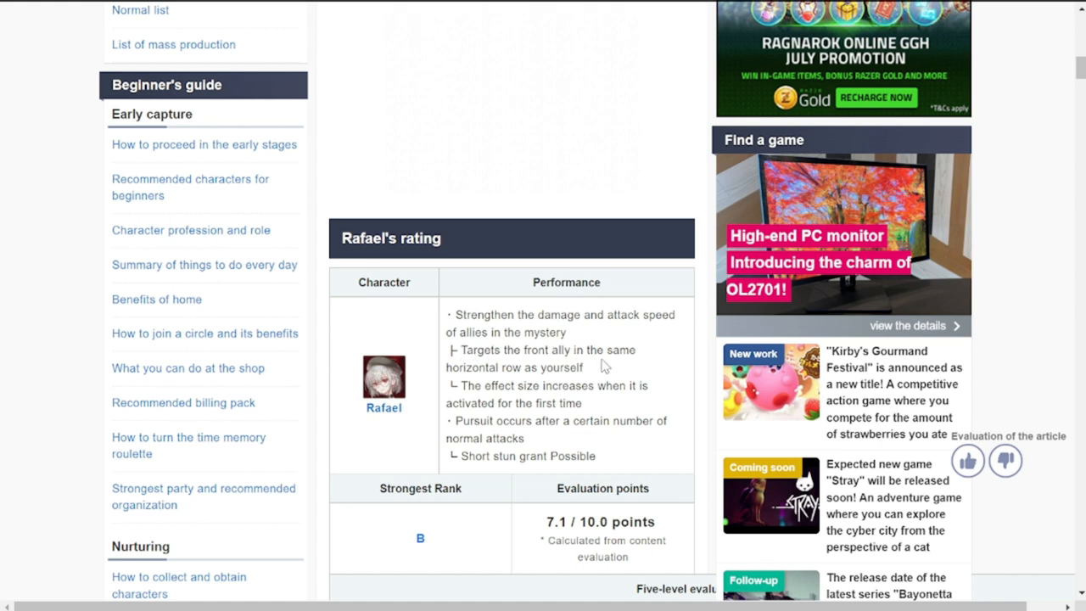
{"action": "mouse_move", "coordinate": [599, 380]}
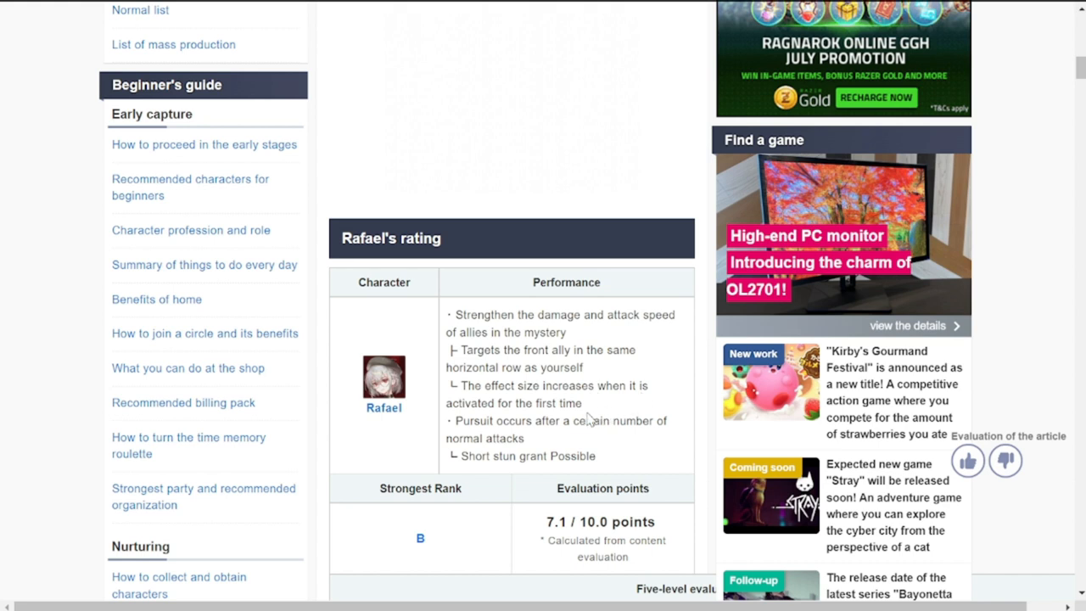
{"action": "mouse_move", "coordinate": [550, 446]}
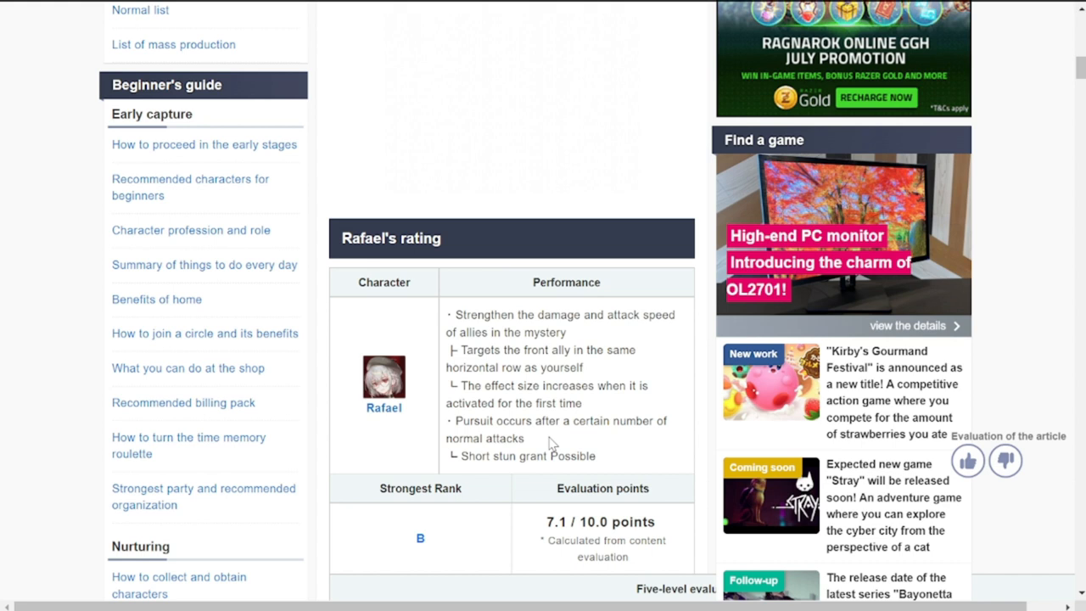
{"action": "mouse_move", "coordinate": [575, 434]}
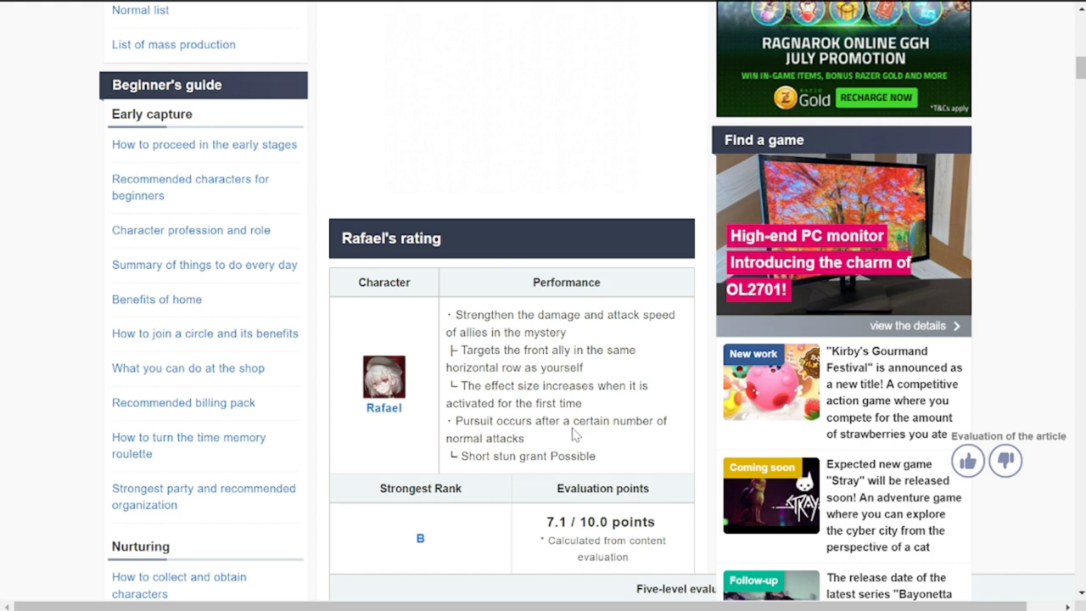
{"action": "mouse_move", "coordinate": [617, 441]}
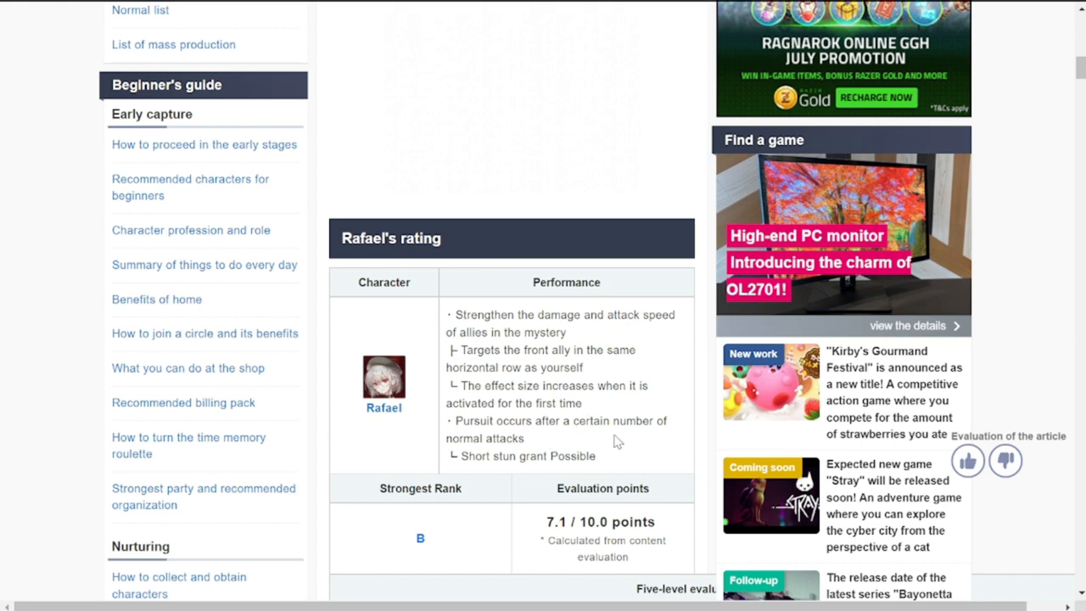
{"action": "mouse_move", "coordinate": [543, 471]}
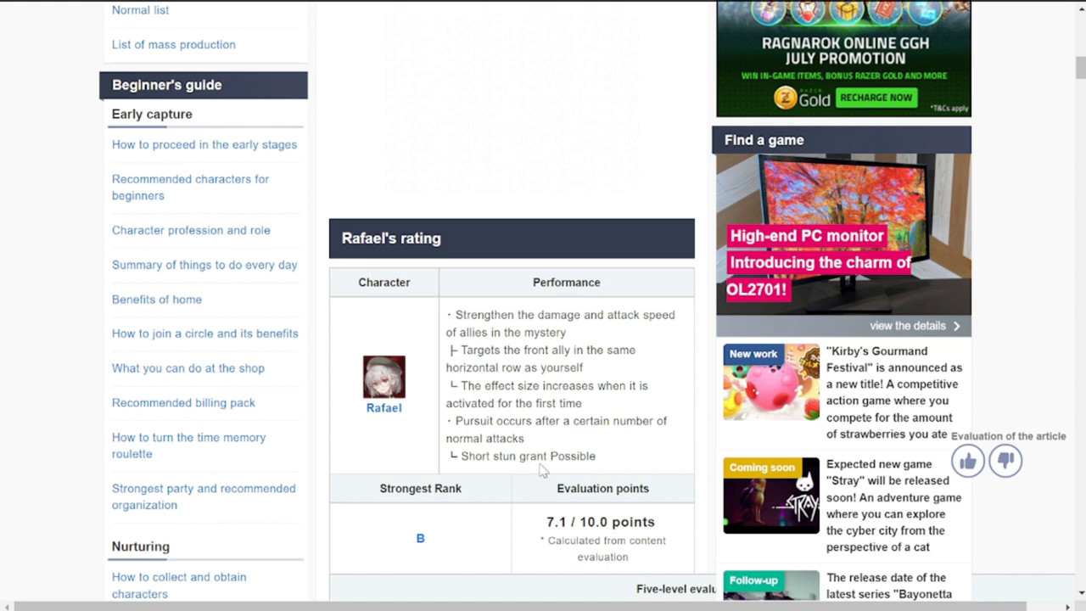
{"action": "mouse_move", "coordinate": [544, 436]}
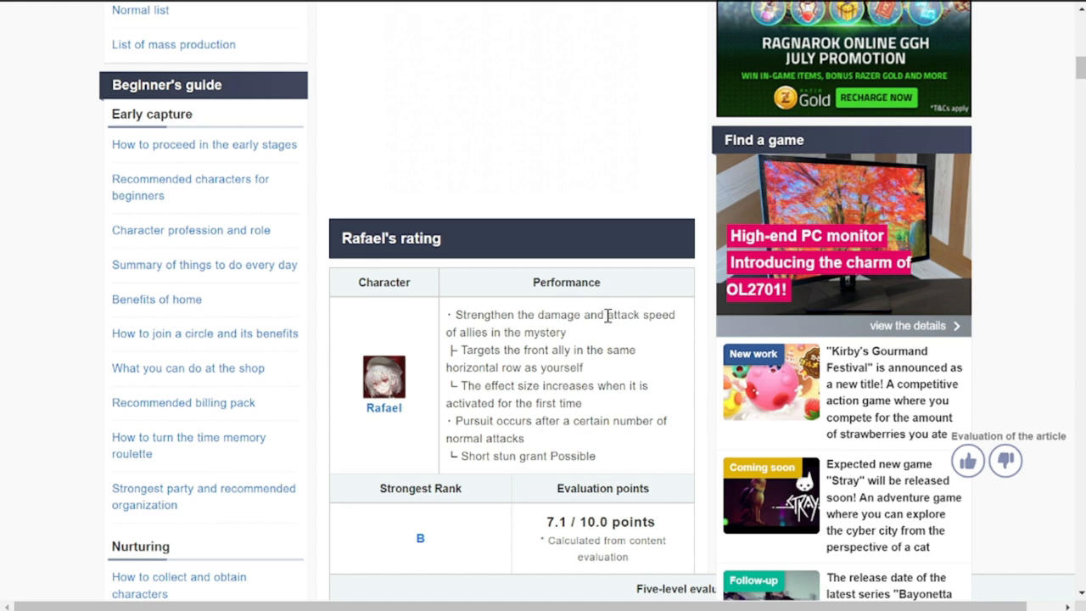
{"action": "mouse_move", "coordinate": [559, 448]}
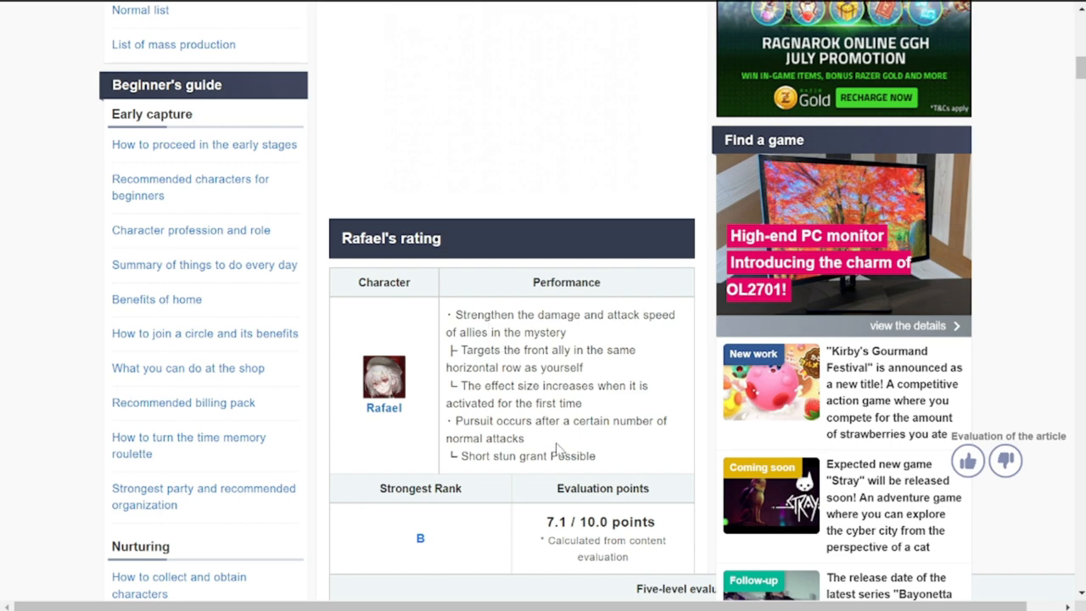
Step: Scroll past the five-level evaluation and comments to the status table showing HP 1440
{"action": "scroll", "scroll_direction": "down", "scroll_amount": 3}
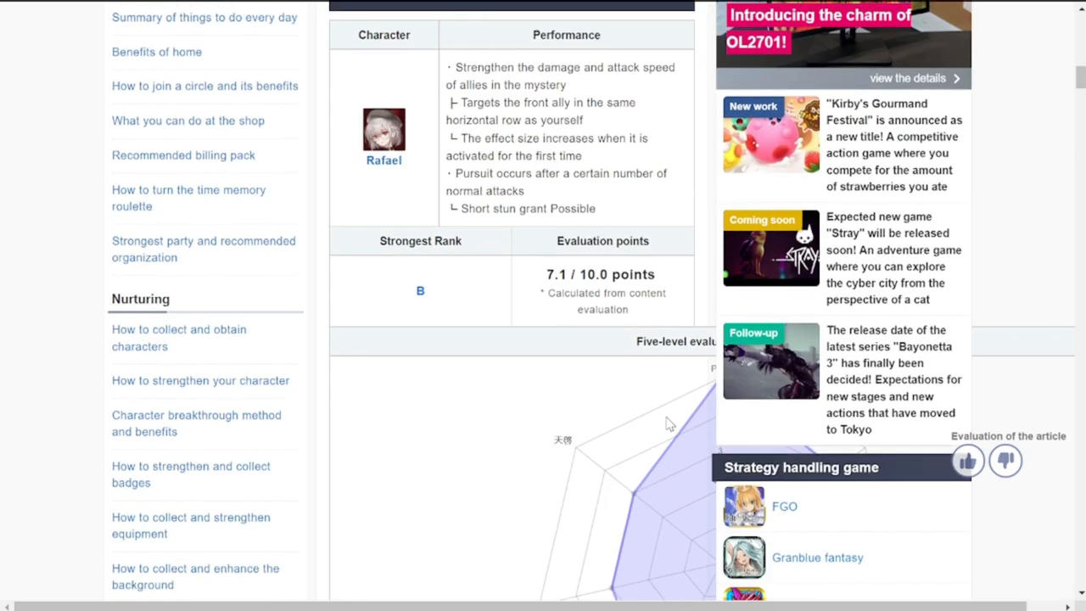
{"action": "scroll", "scroll_direction": "down", "scroll_amount": 3}
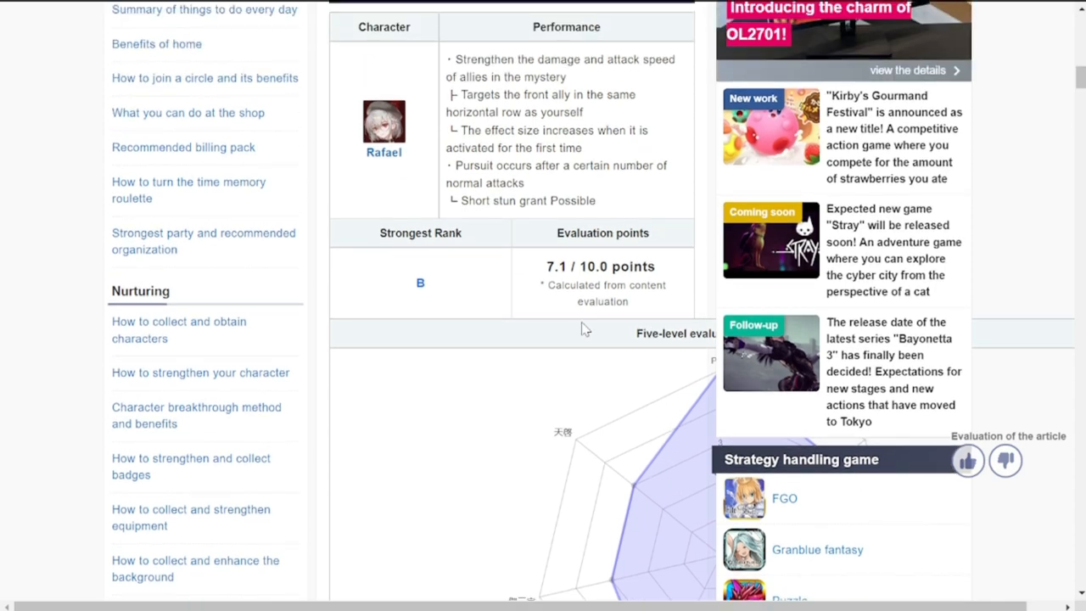
{"action": "scroll", "scroll_direction": "down", "scroll_amount": 3}
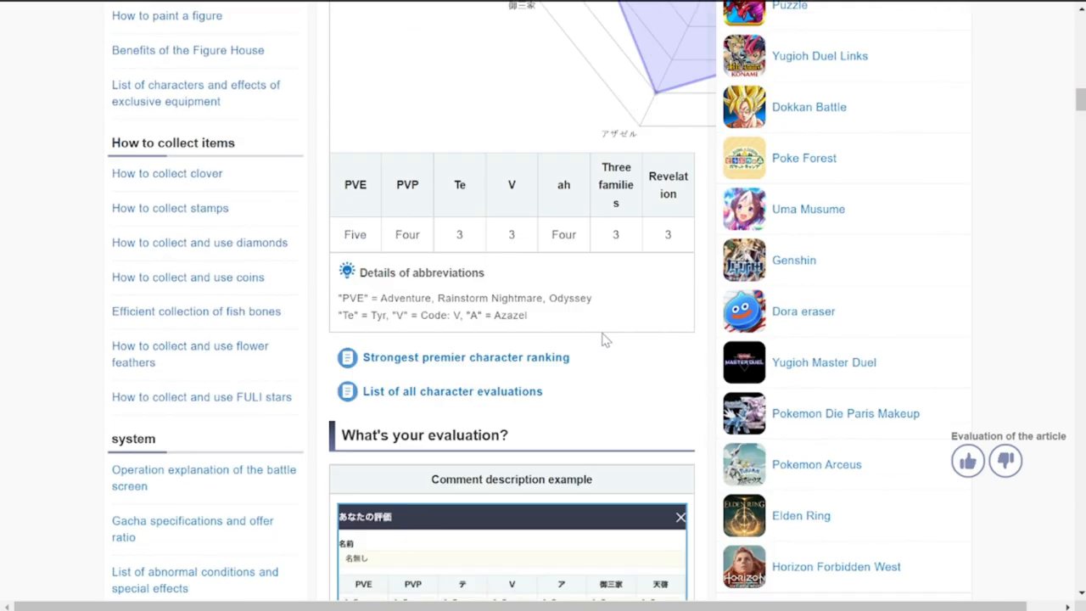
{"action": "scroll", "scroll_direction": "down", "scroll_amount": 3}
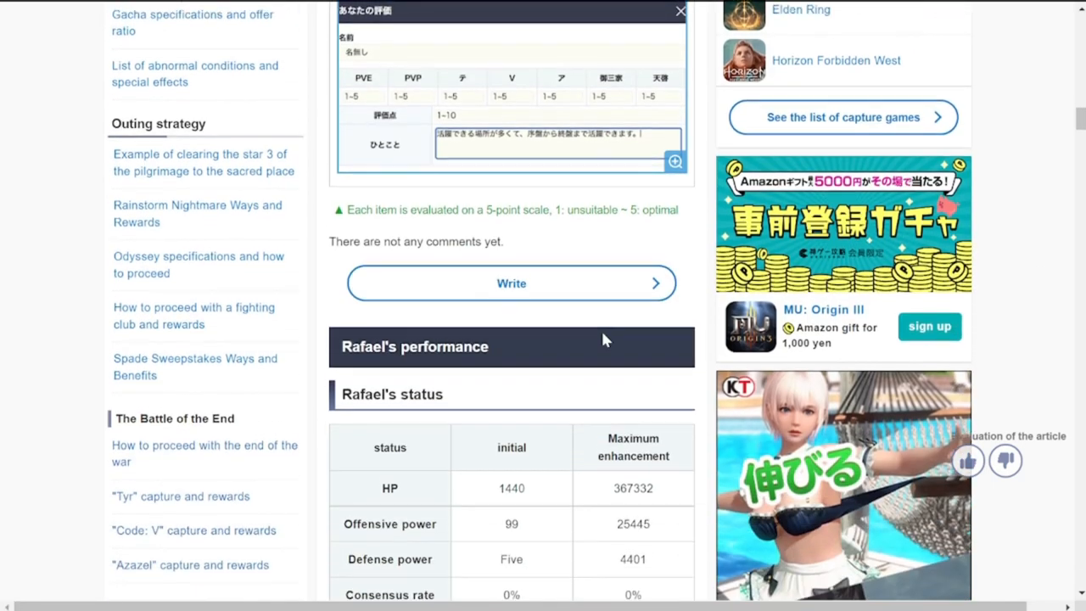
Step: Scroll down to Rafael's technique skill 'Creation of all things'
{"action": "scroll", "scroll_direction": "down", "scroll_amount": 3}
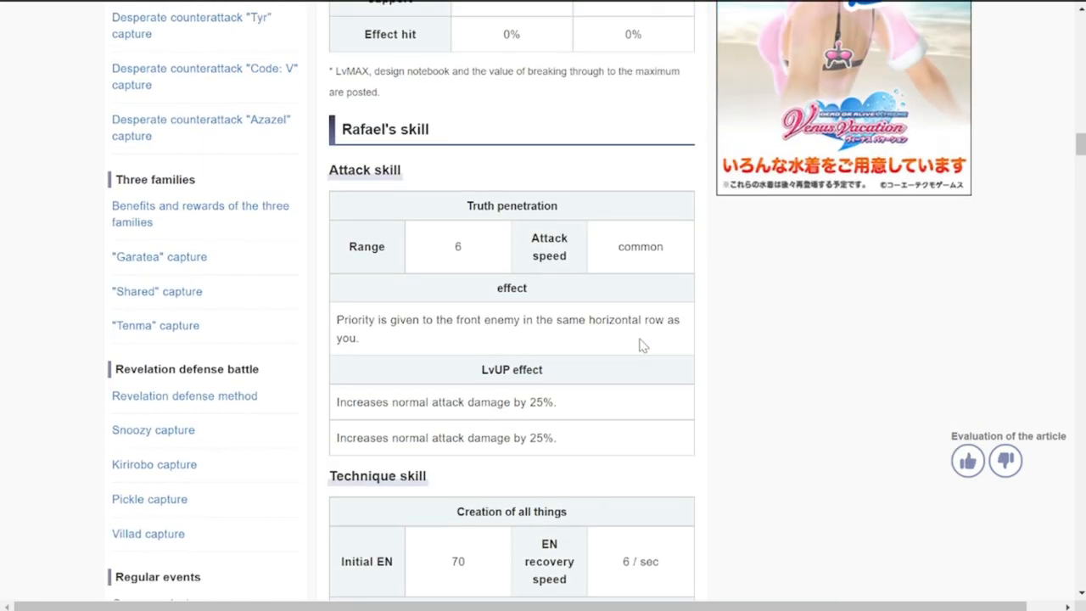
{"action": "mouse_move", "coordinate": [408, 263]}
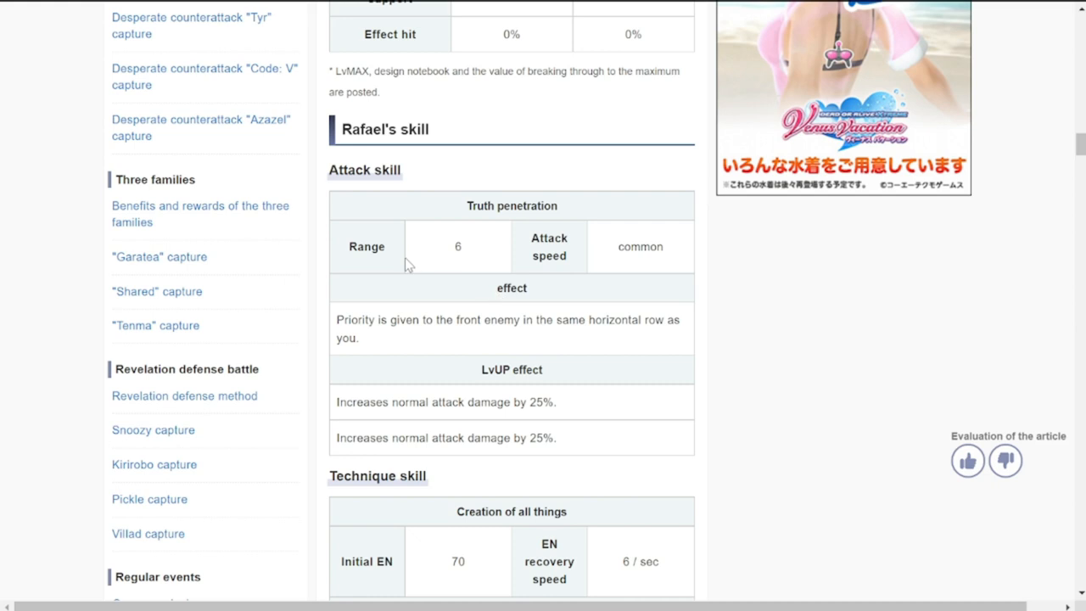
{"action": "mouse_move", "coordinate": [425, 345]}
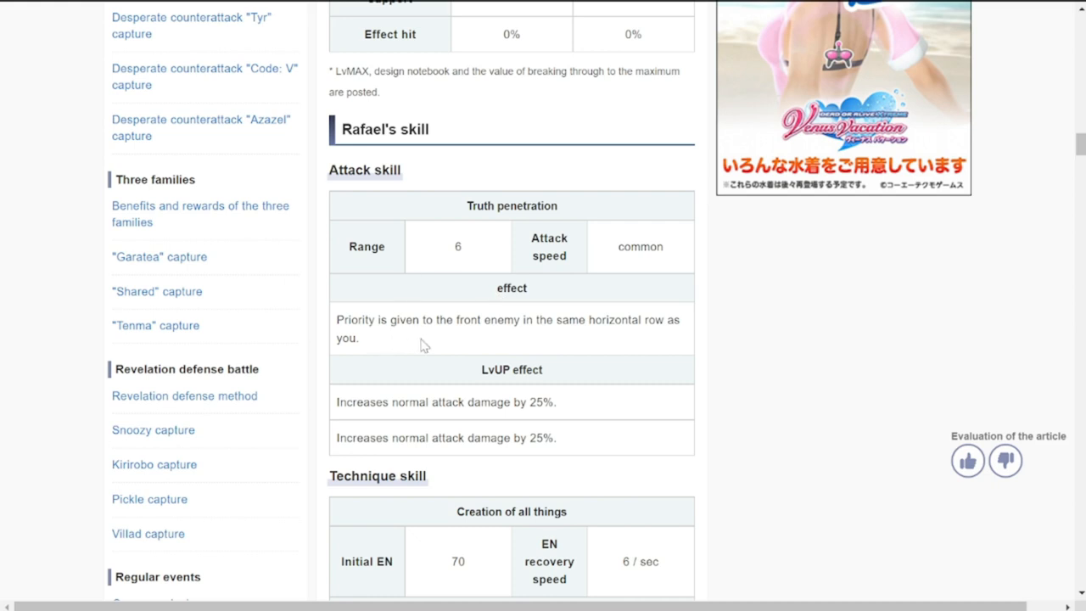
{"action": "mouse_move", "coordinate": [571, 348]}
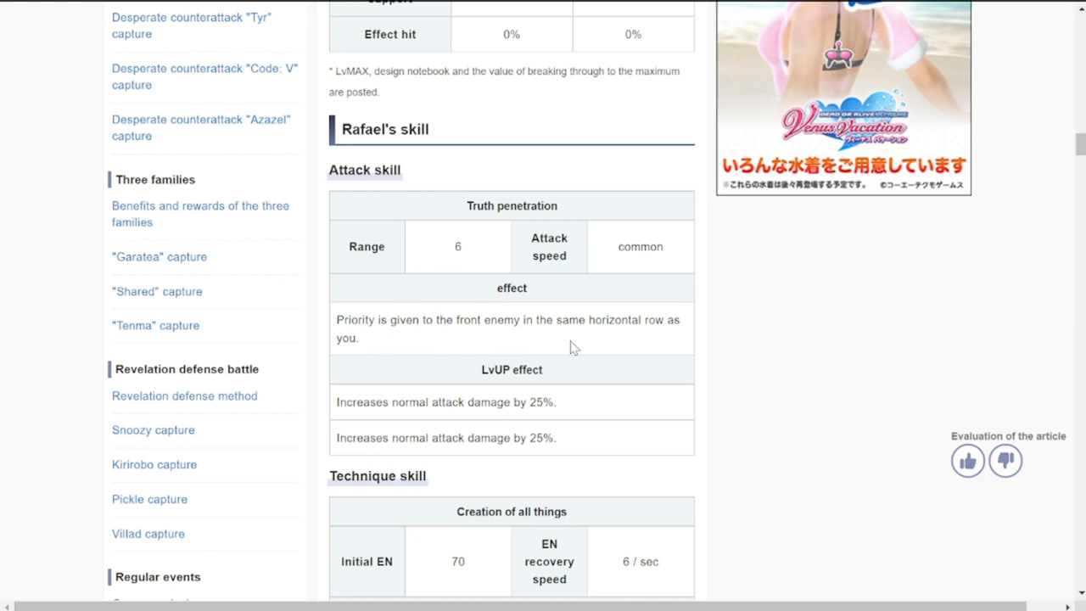
{"action": "mouse_move", "coordinate": [685, 358]}
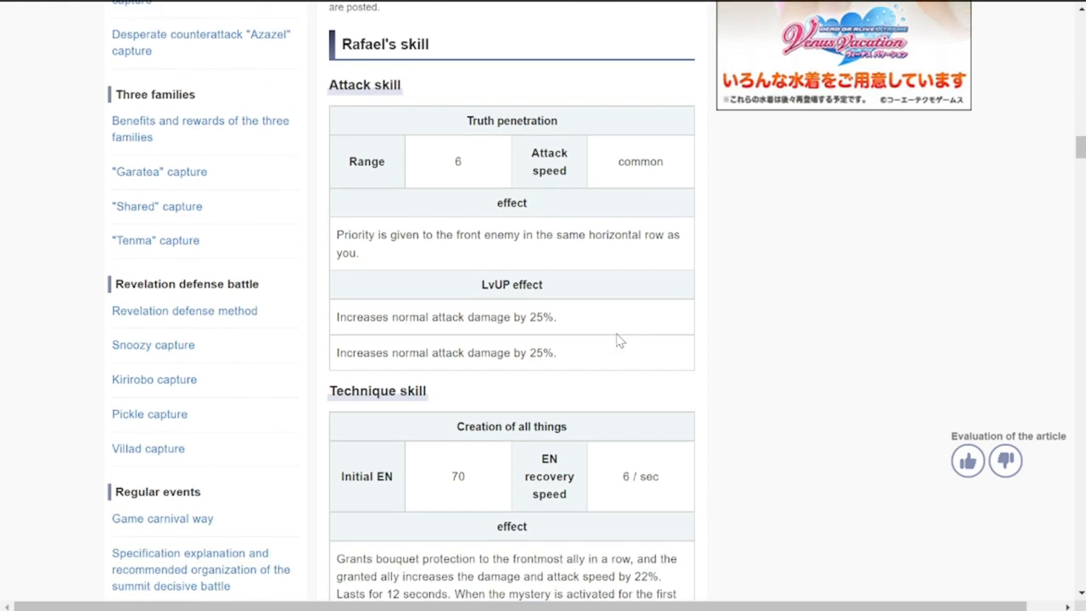
{"action": "mouse_move", "coordinate": [653, 178]}
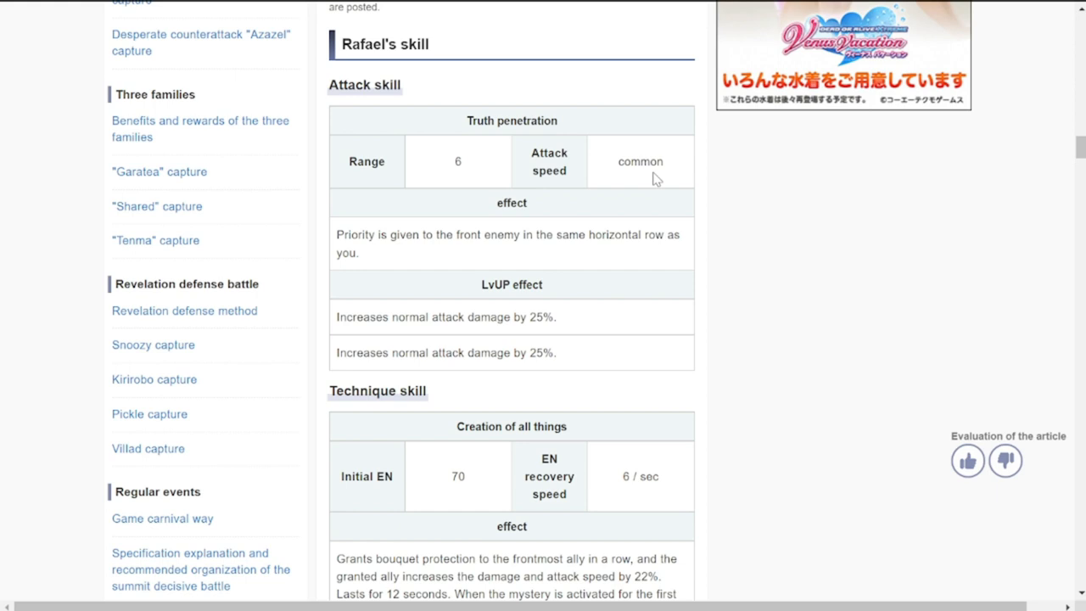
{"action": "mouse_move", "coordinate": [537, 311]}
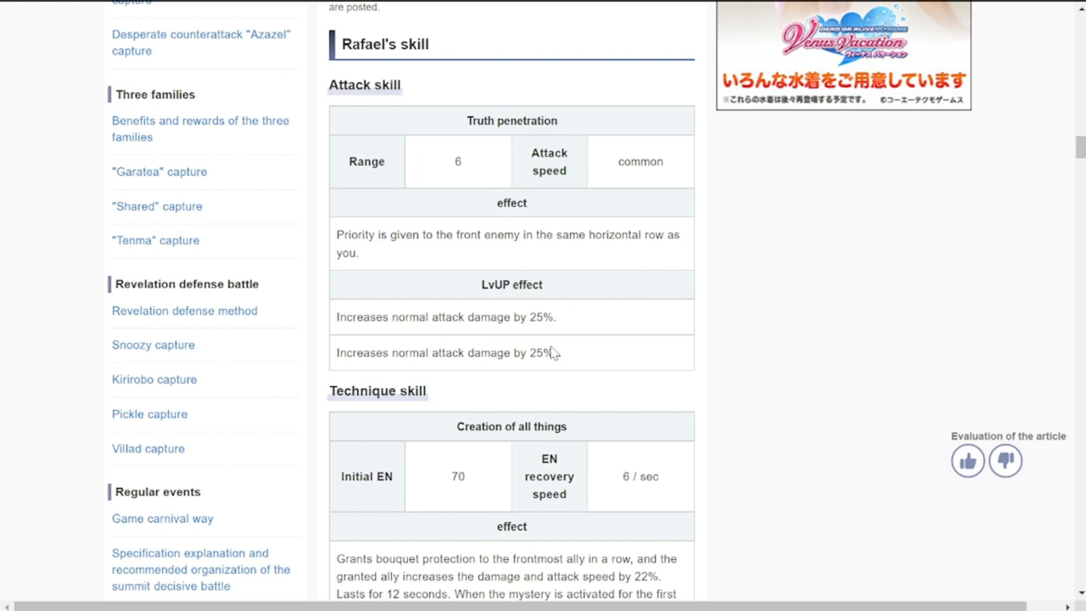
{"action": "scroll", "scroll_direction": "down", "scroll_amount": 3}
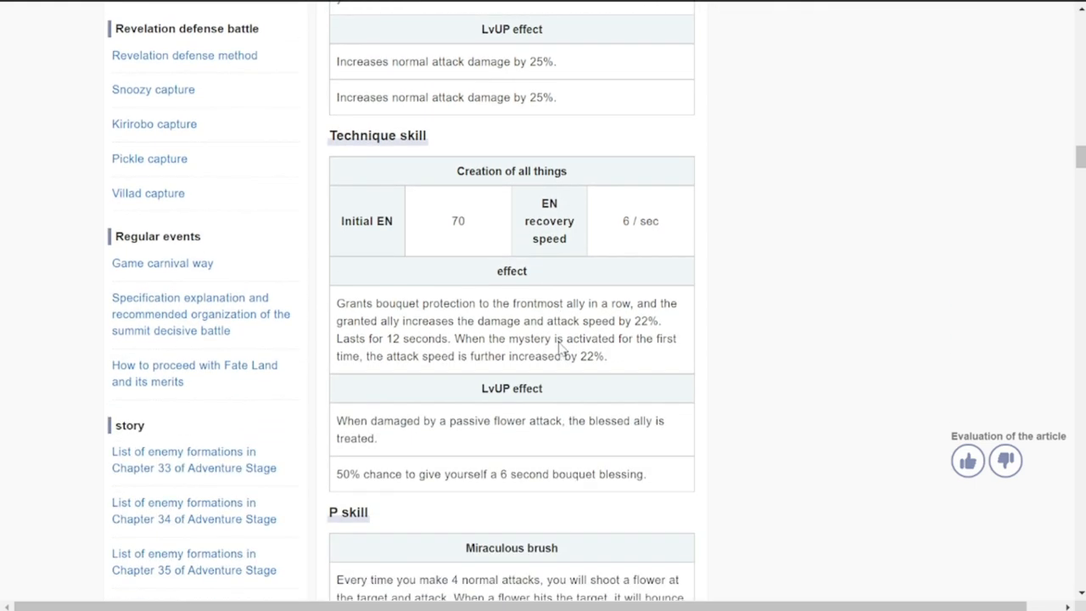
{"action": "mouse_move", "coordinate": [471, 221]}
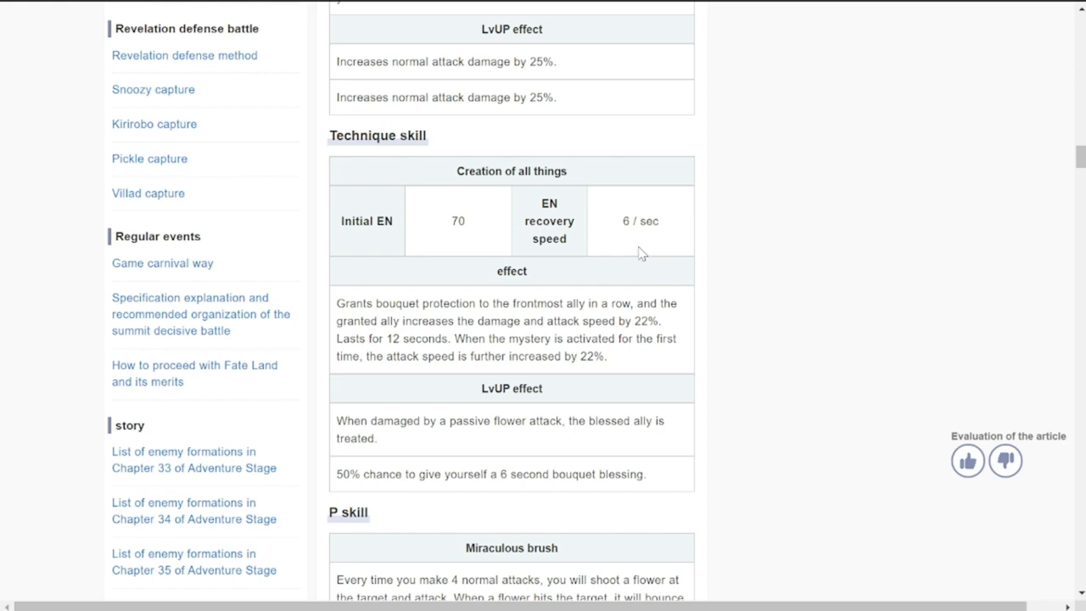
{"action": "mouse_move", "coordinate": [481, 242]}
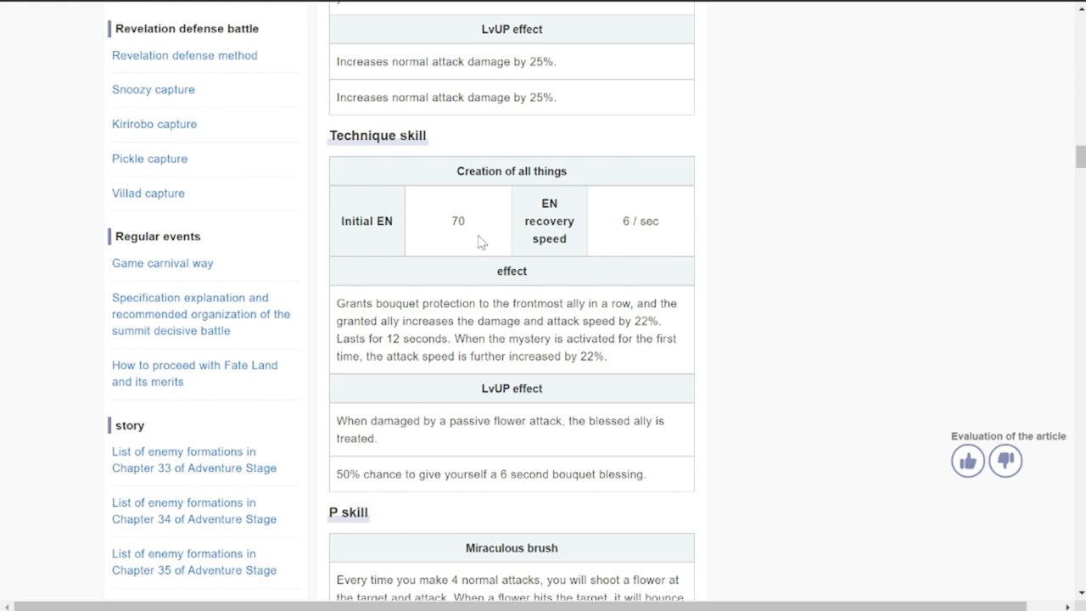
{"action": "scroll", "scroll_direction": "down", "scroll_amount": 3}
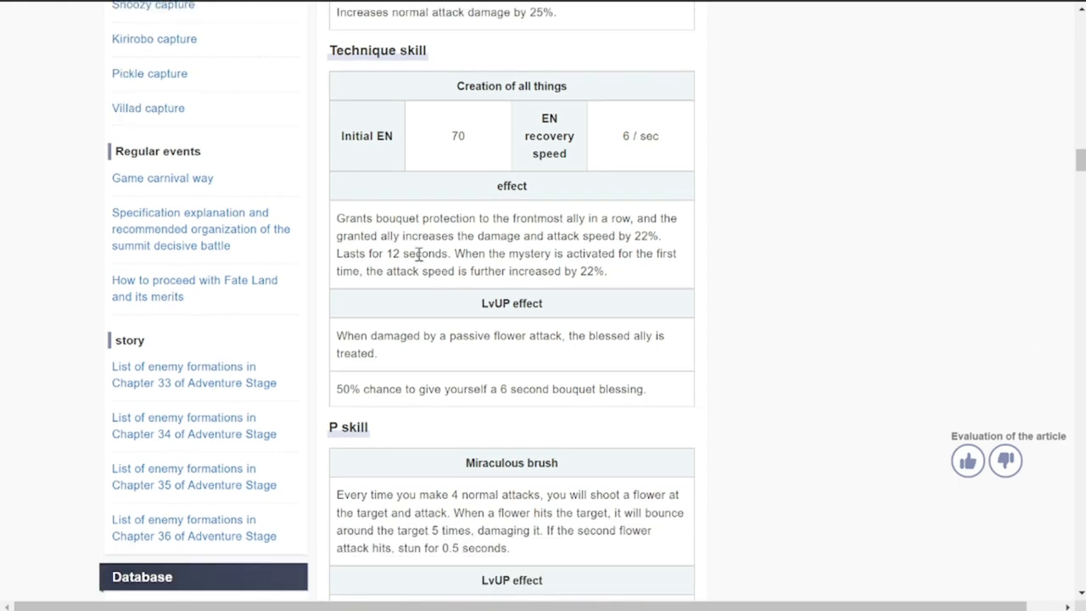
{"action": "mouse_move", "coordinate": [509, 235]}
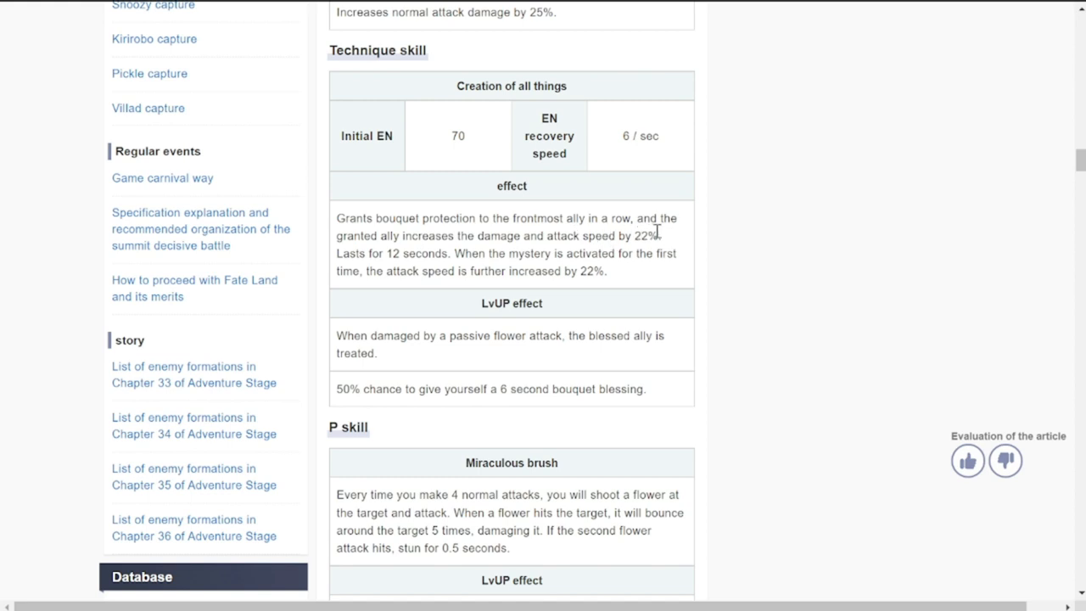
{"action": "mouse_move", "coordinate": [403, 253]}
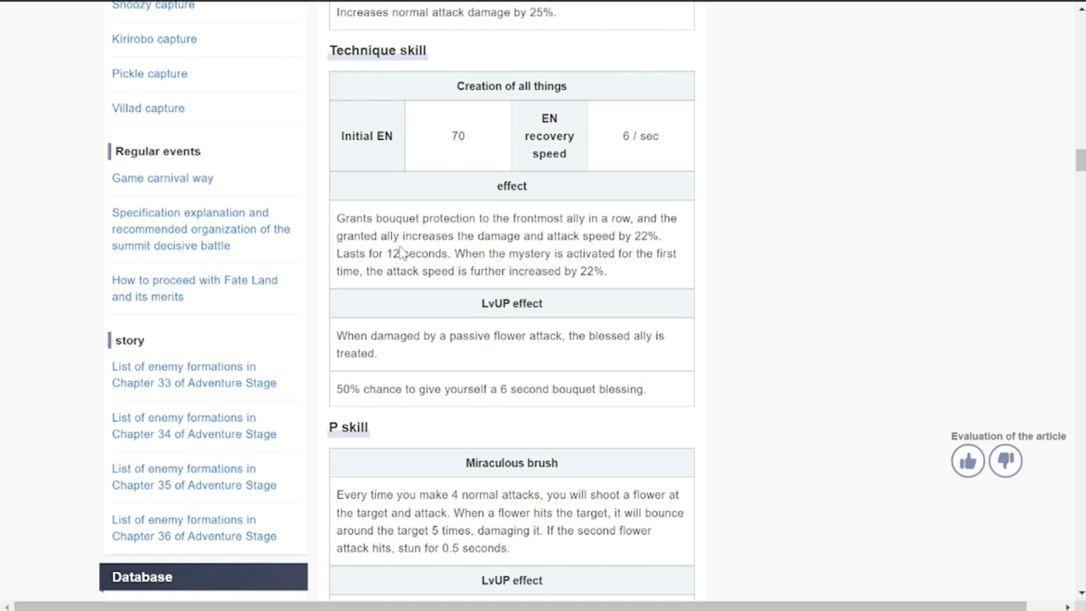
{"action": "mouse_move", "coordinate": [624, 258]}
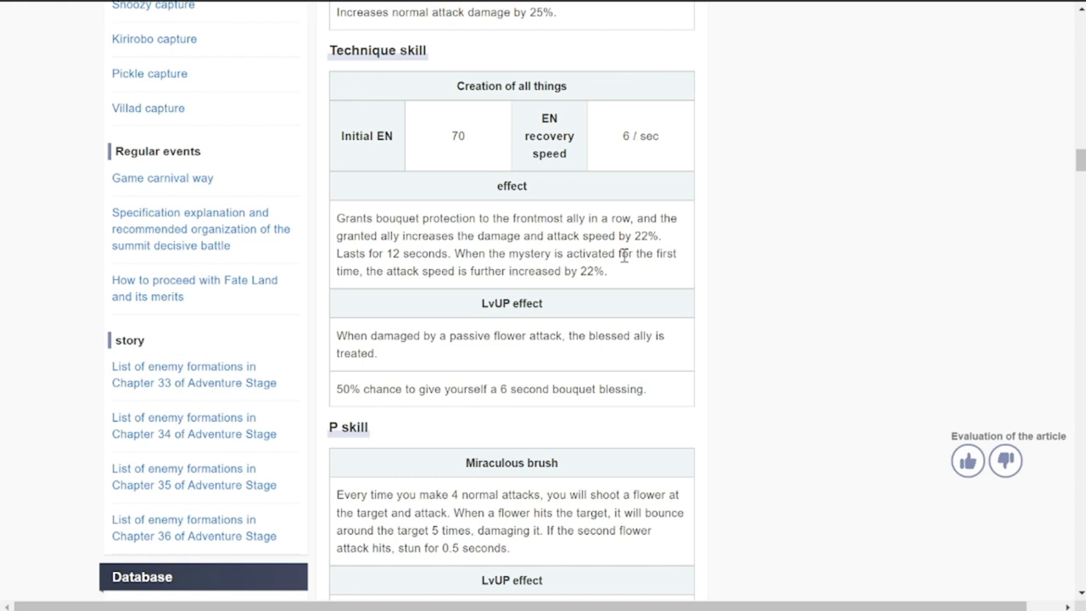
{"action": "mouse_move", "coordinate": [457, 260]}
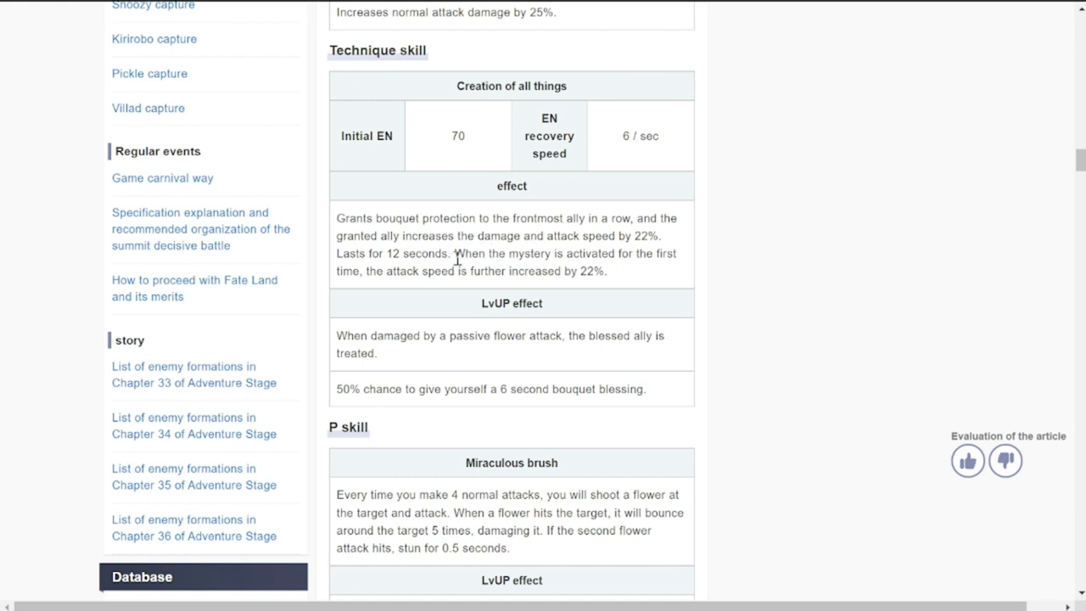
{"action": "mouse_move", "coordinate": [402, 287]}
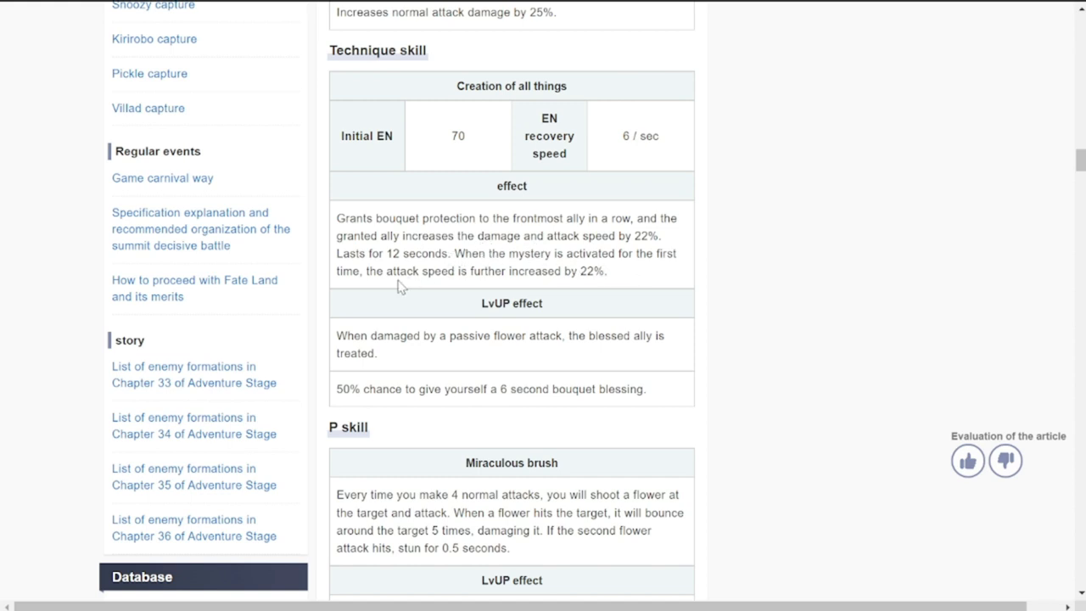
{"action": "mouse_move", "coordinate": [585, 292]}
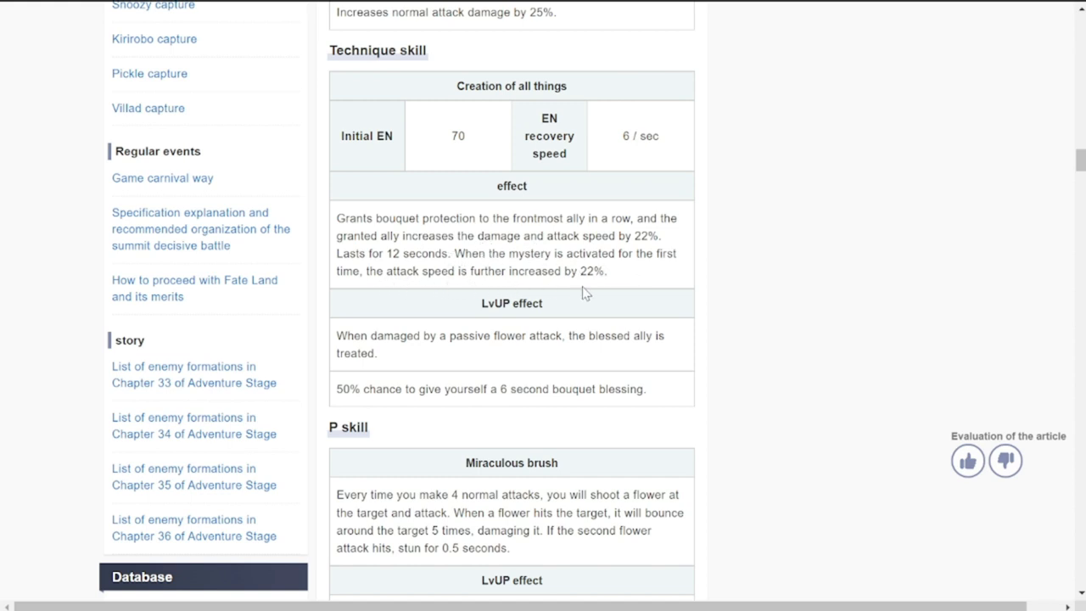
{"action": "mouse_move", "coordinate": [590, 289]}
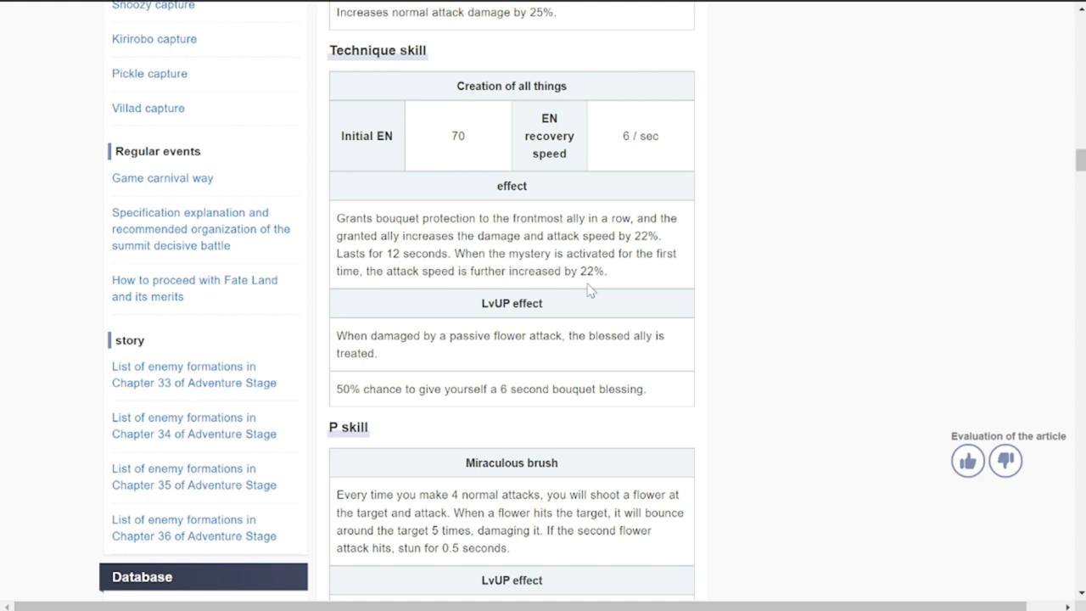
{"action": "mouse_move", "coordinate": [713, 259]}
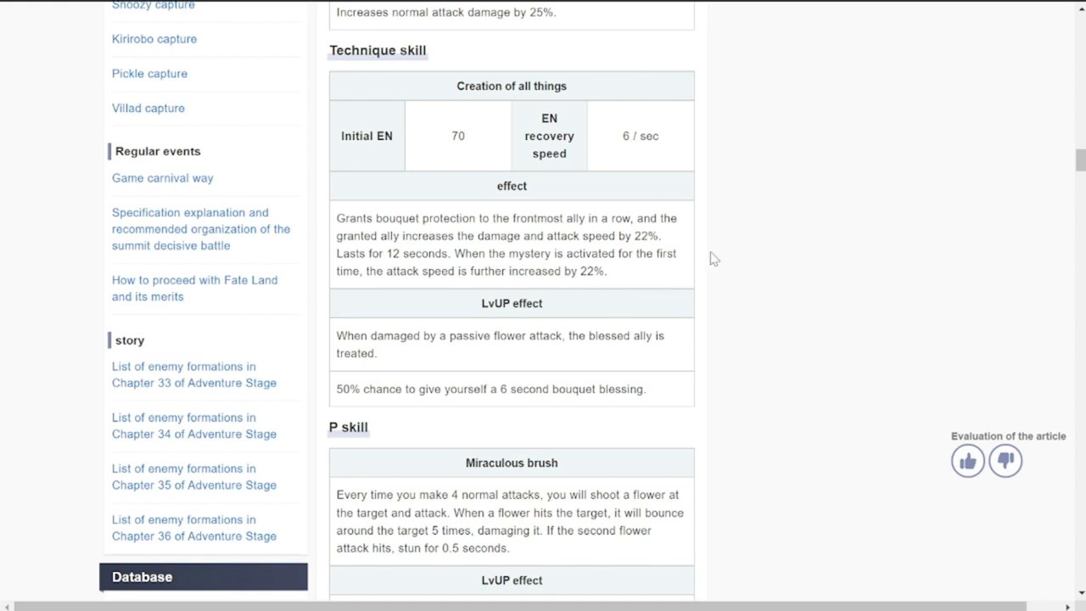
{"action": "mouse_move", "coordinate": [647, 288]}
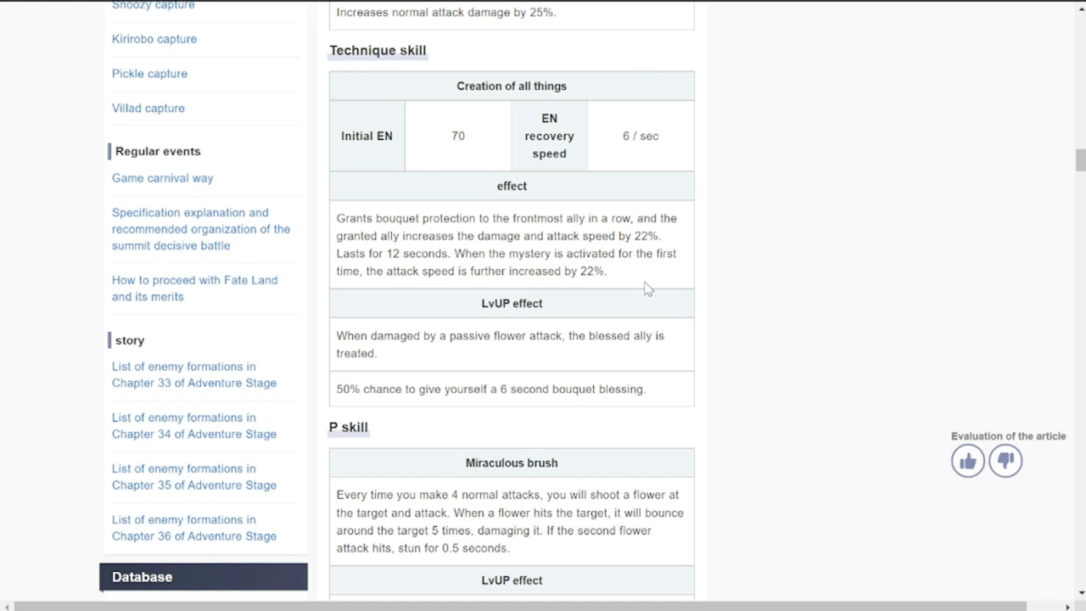
{"action": "mouse_move", "coordinate": [661, 293]}
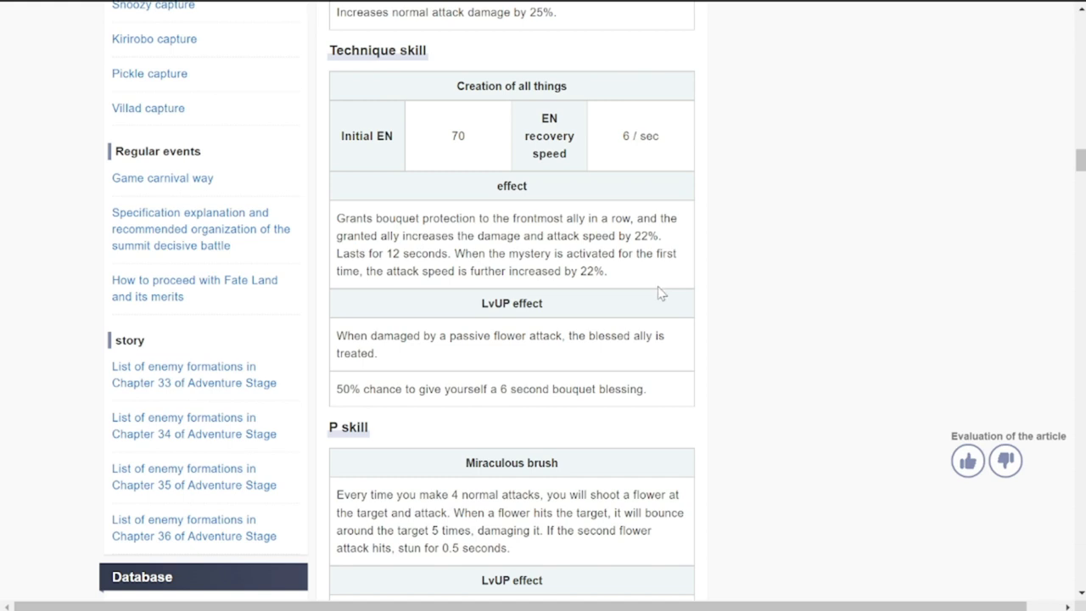
{"action": "mouse_move", "coordinate": [409, 371]}
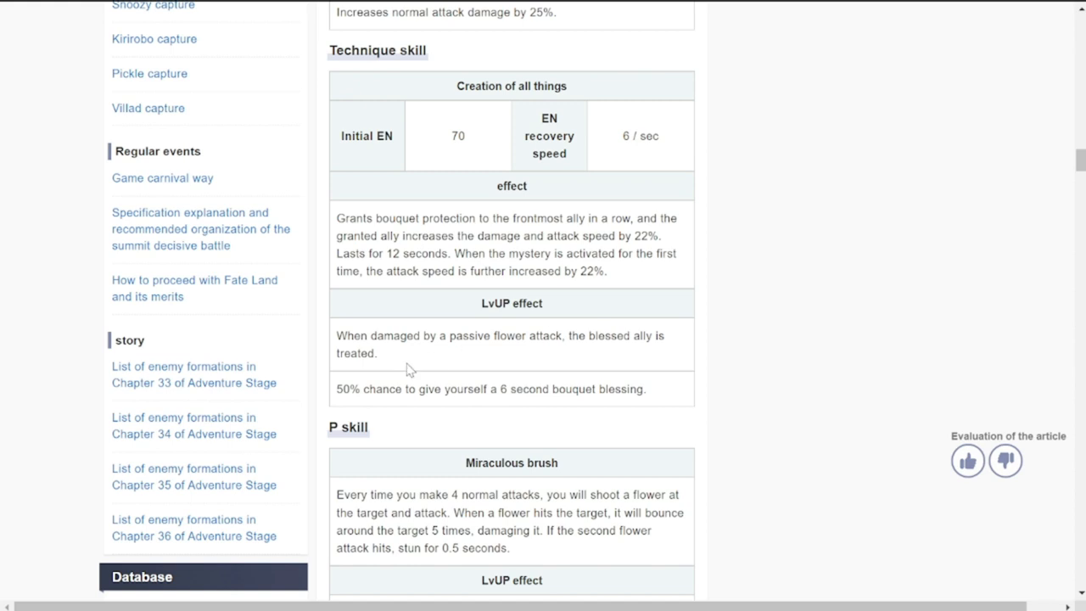
{"action": "mouse_move", "coordinate": [414, 364]}
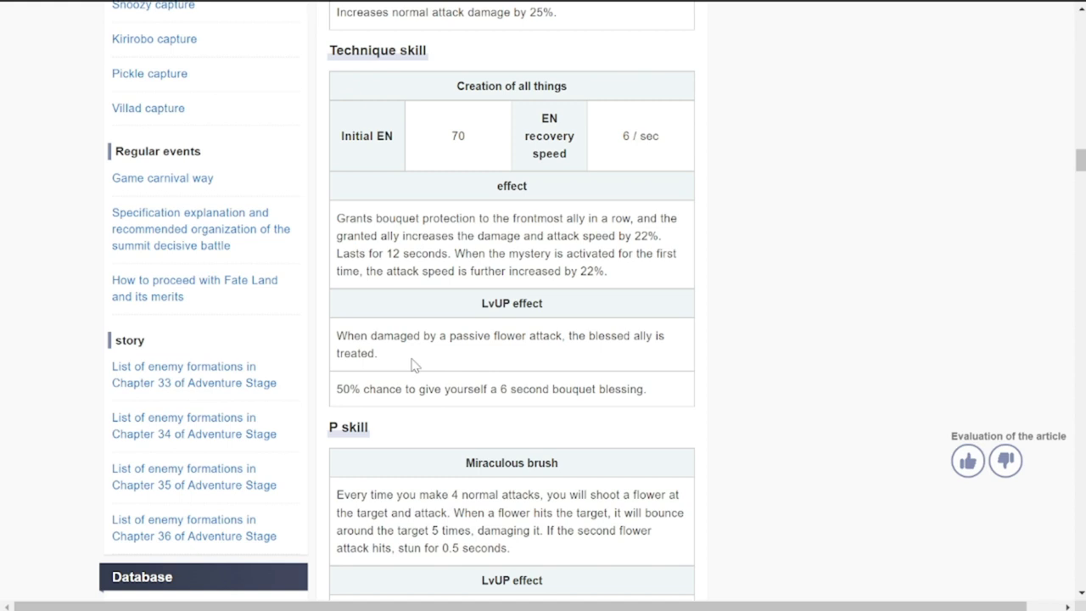
{"action": "mouse_move", "coordinate": [387, 394]}
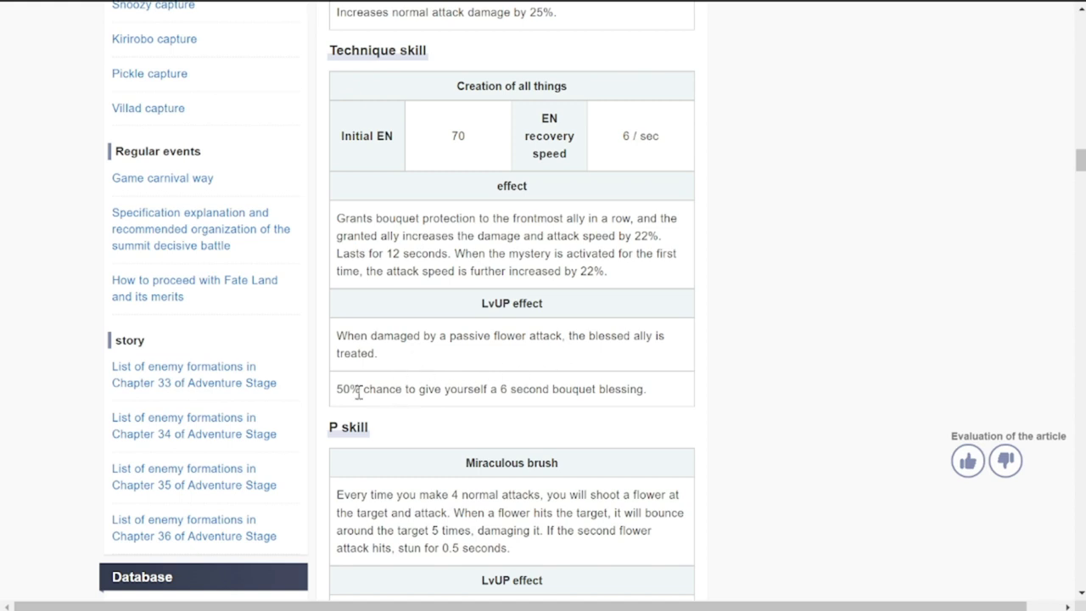
Step: Highlight the '50% chance to give yourself a 6 second bouquet blessing' line
{"action": "double_click", "coordinate": [348, 389]}
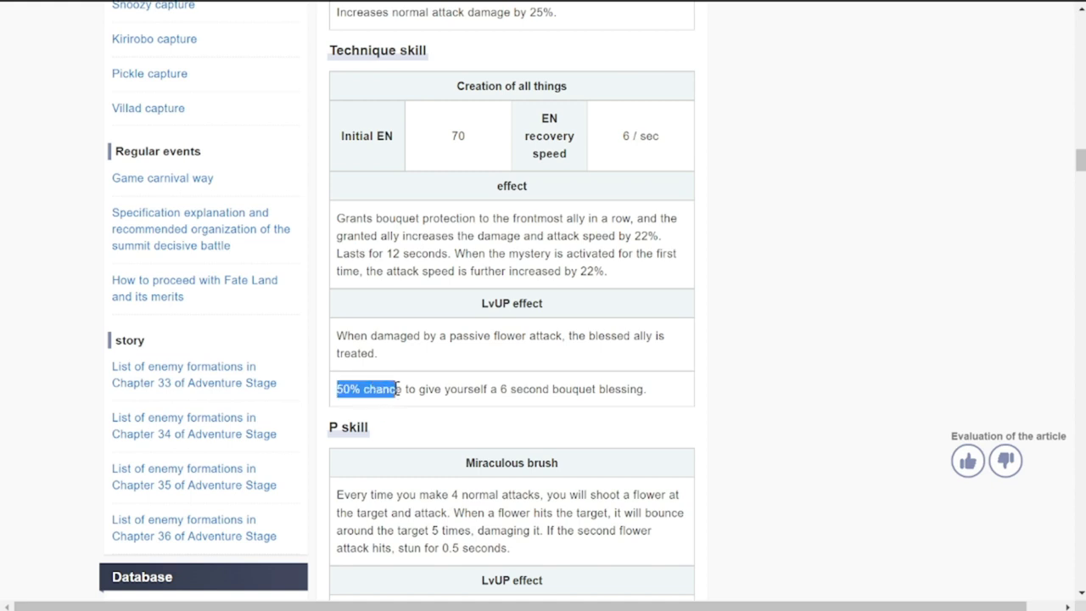
{"action": "left_click_drag", "start_coordinate": [403, 388], "coordinate": [504, 388]}
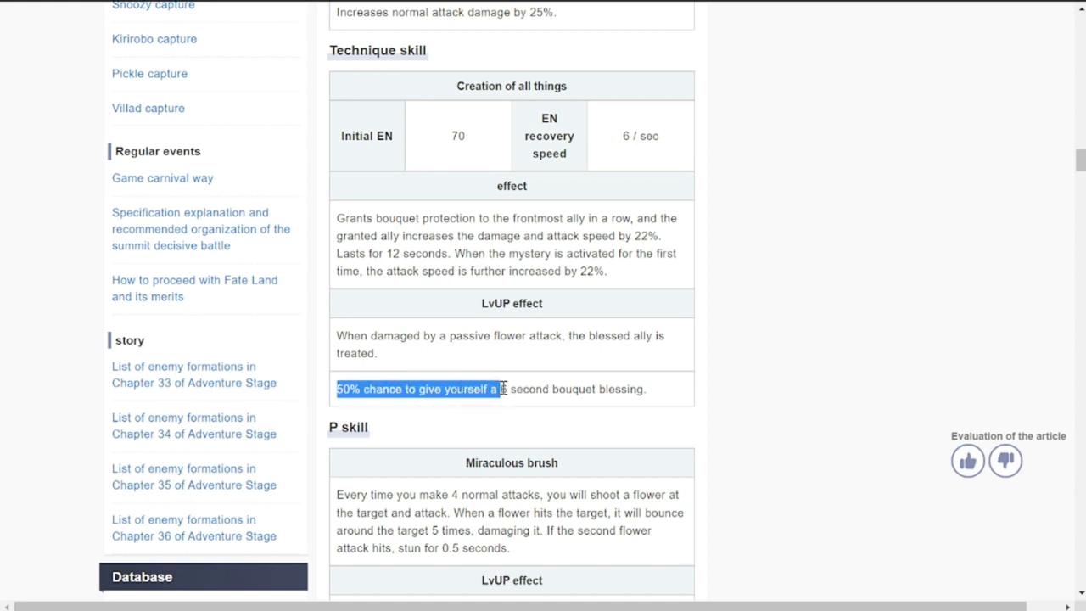
{"action": "left_click_drag", "start_coordinate": [501, 389], "coordinate": [645, 388]}
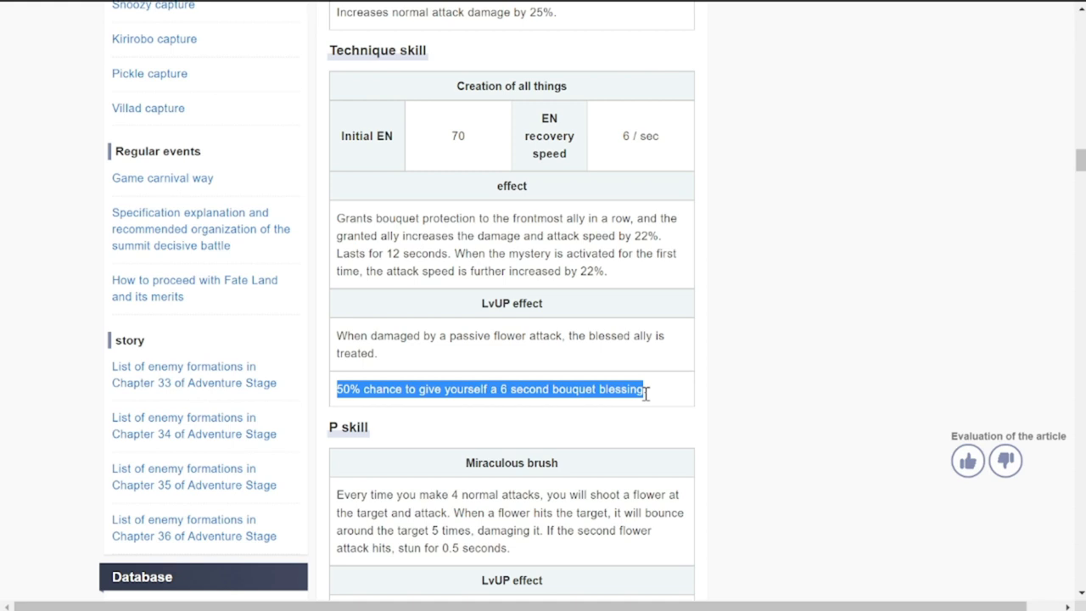
{"action": "mouse_move", "coordinate": [683, 428]}
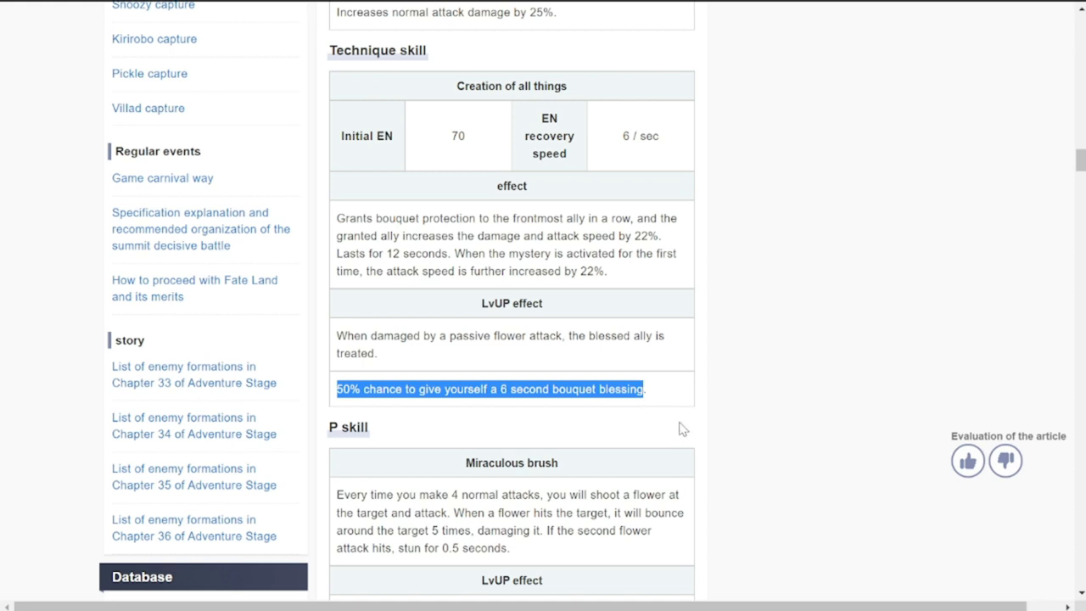
Step: Read through P skill and exclusive skills, highlighting the 18% attack damage increase line
{"action": "scroll", "scroll_direction": "down", "scroll_amount": 3}
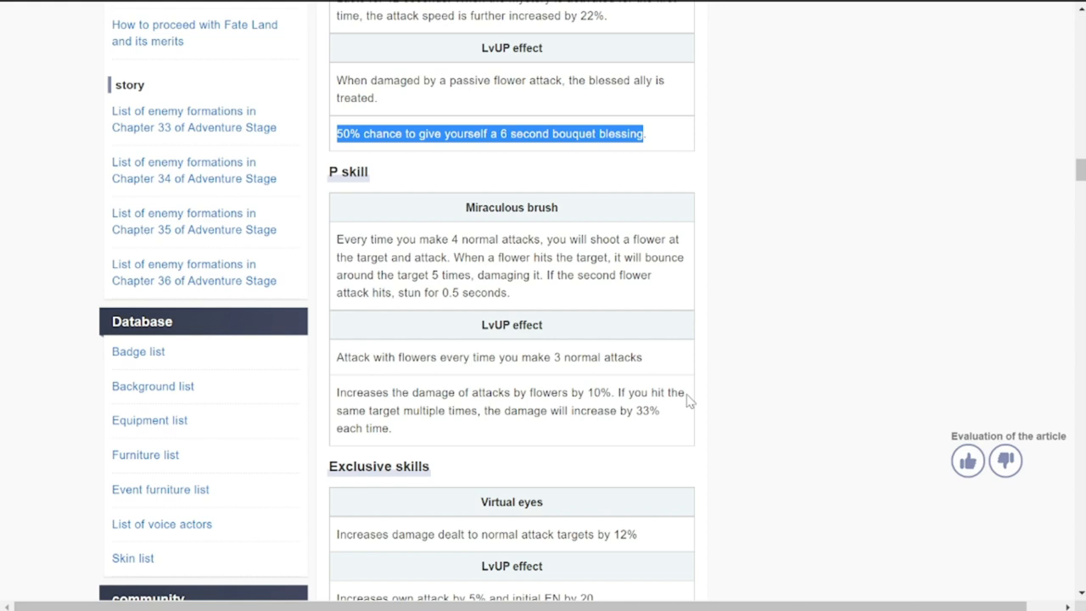
{"action": "mouse_move", "coordinate": [437, 270]}
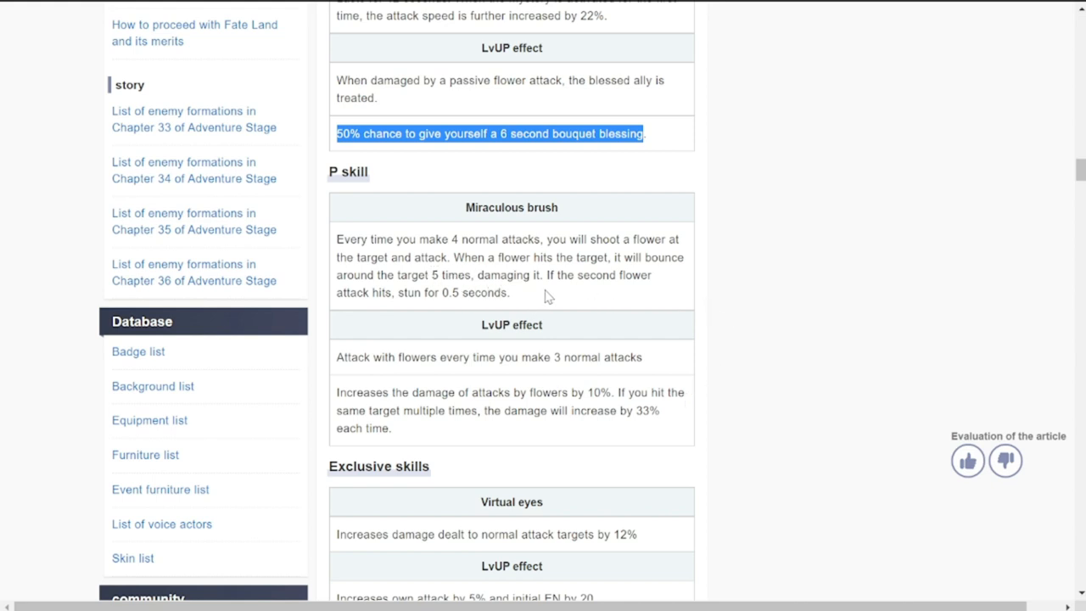
{"action": "mouse_move", "coordinate": [413, 294]}
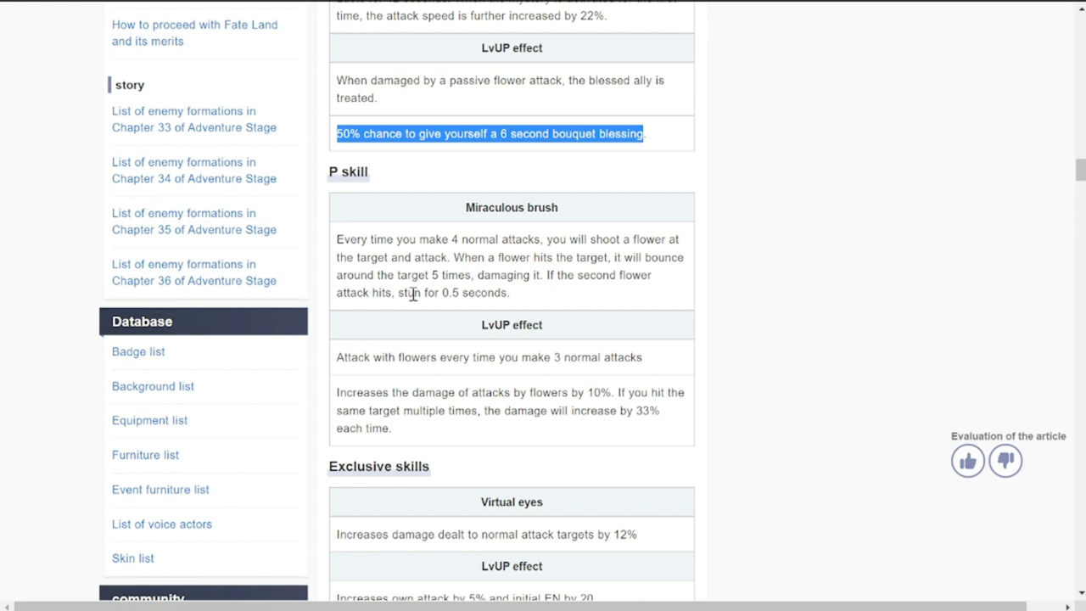
{"action": "mouse_move", "coordinate": [414, 295]}
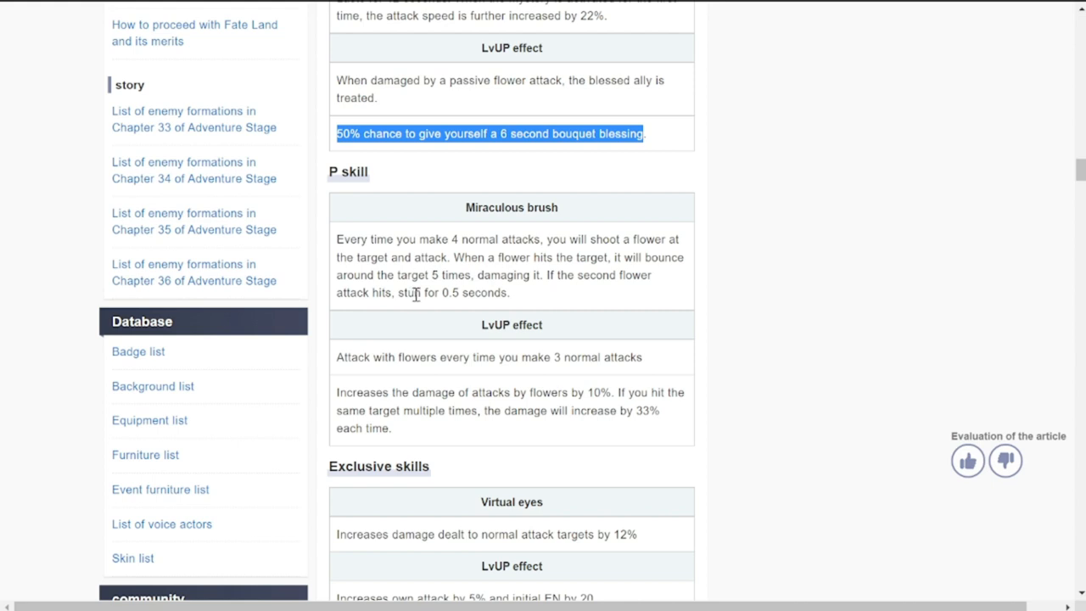
{"action": "mouse_move", "coordinate": [464, 271]}
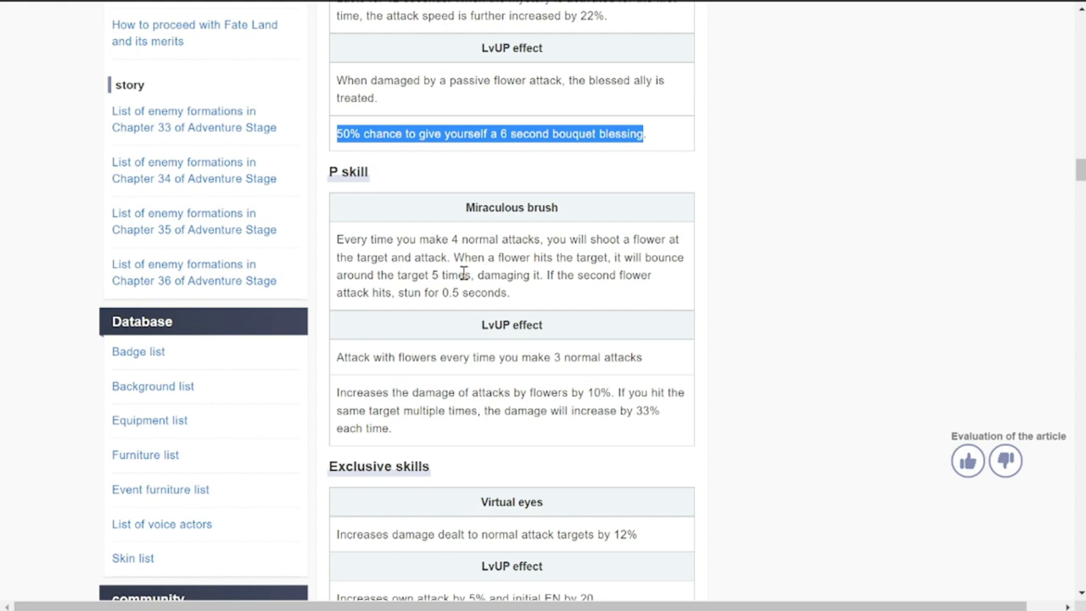
{"action": "mouse_move", "coordinate": [610, 390]}
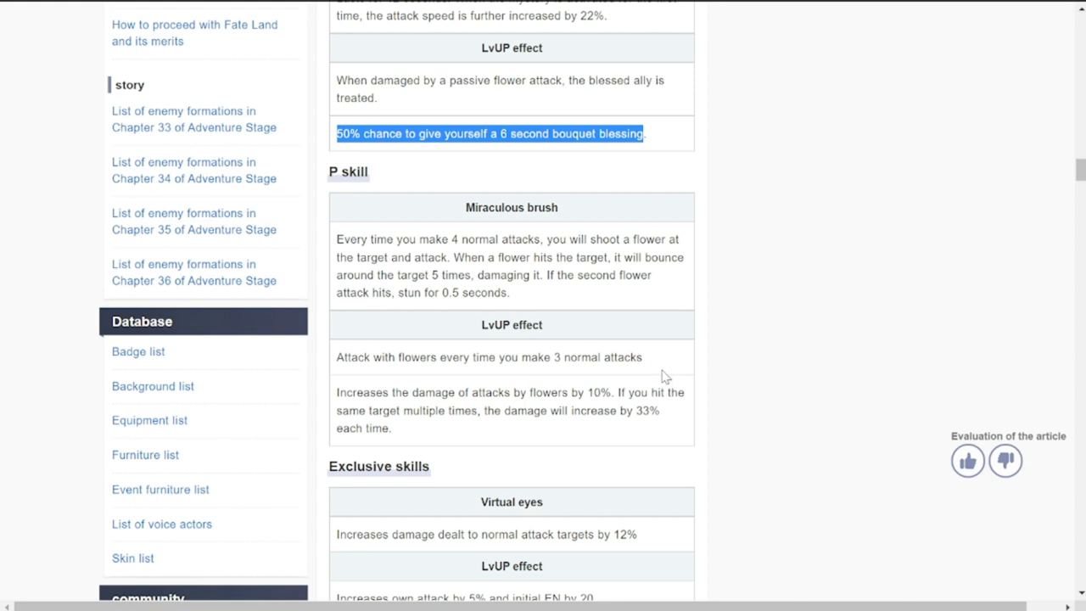
{"action": "mouse_move", "coordinate": [637, 384]}
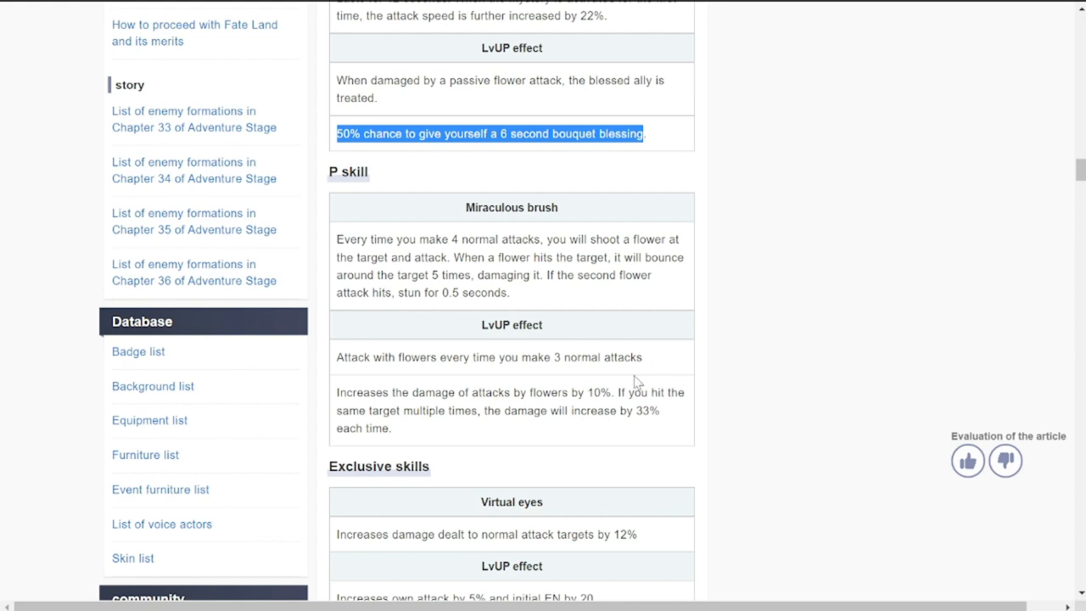
{"action": "mouse_move", "coordinate": [433, 410]}
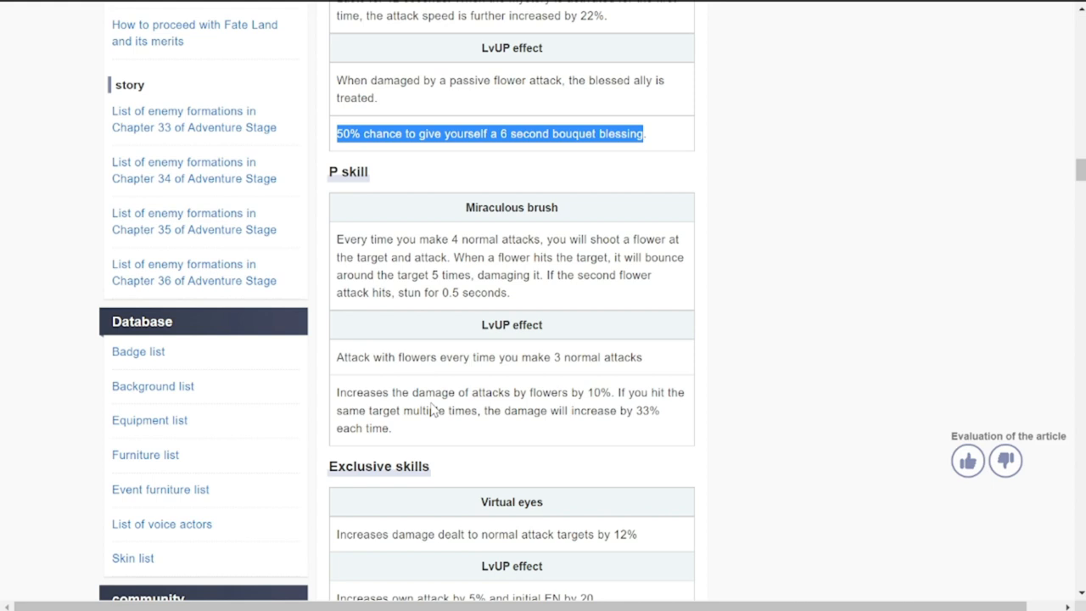
{"action": "mouse_move", "coordinate": [666, 415]}
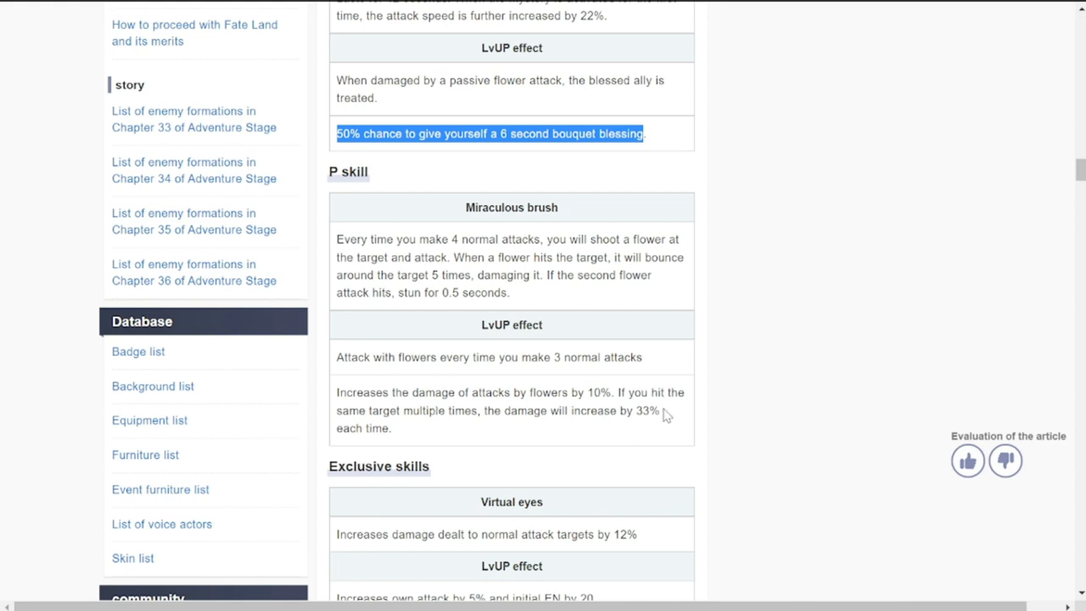
{"action": "mouse_move", "coordinate": [464, 424]}
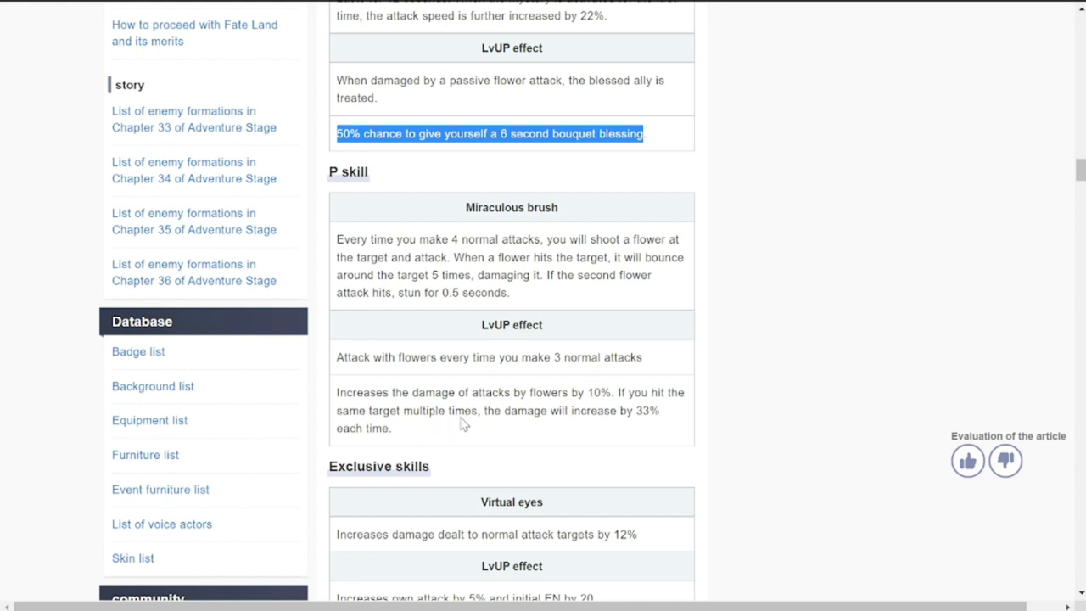
{"action": "mouse_move", "coordinate": [632, 425]}
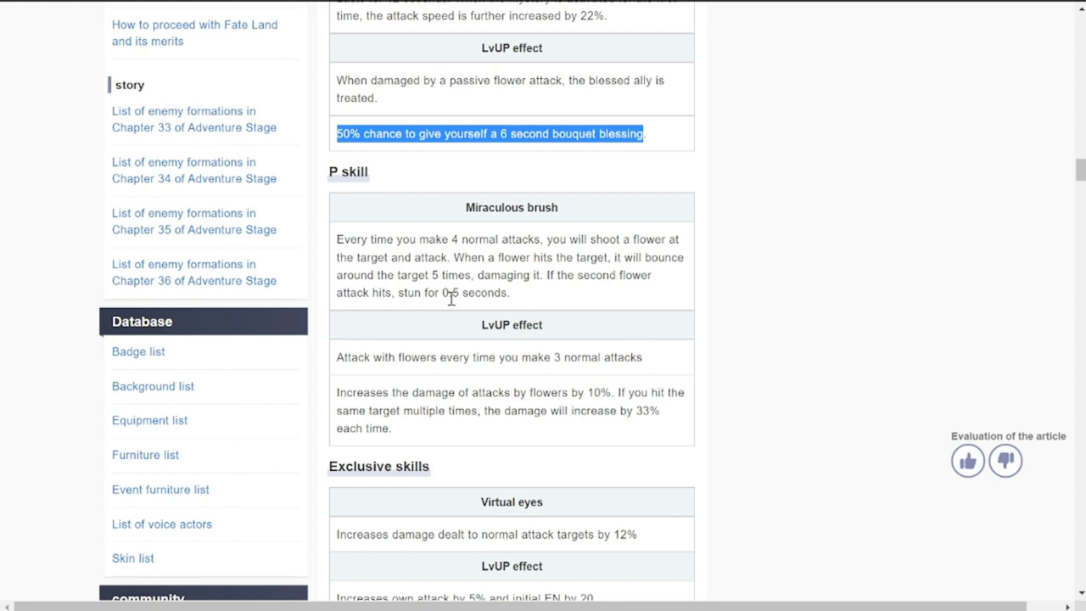
{"action": "mouse_move", "coordinate": [579, 428]}
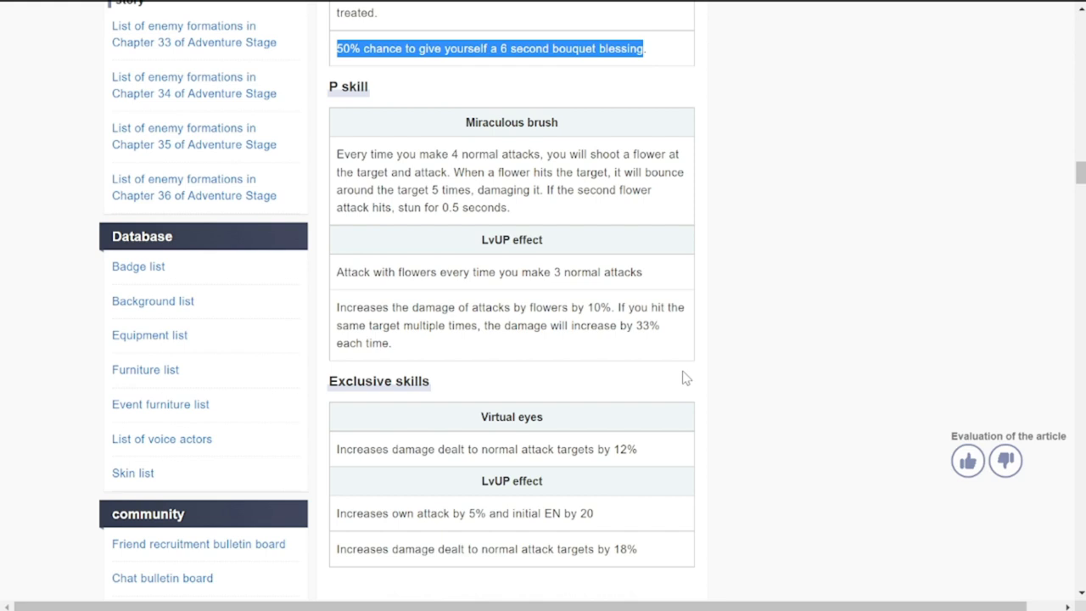
{"action": "mouse_move", "coordinate": [680, 375]}
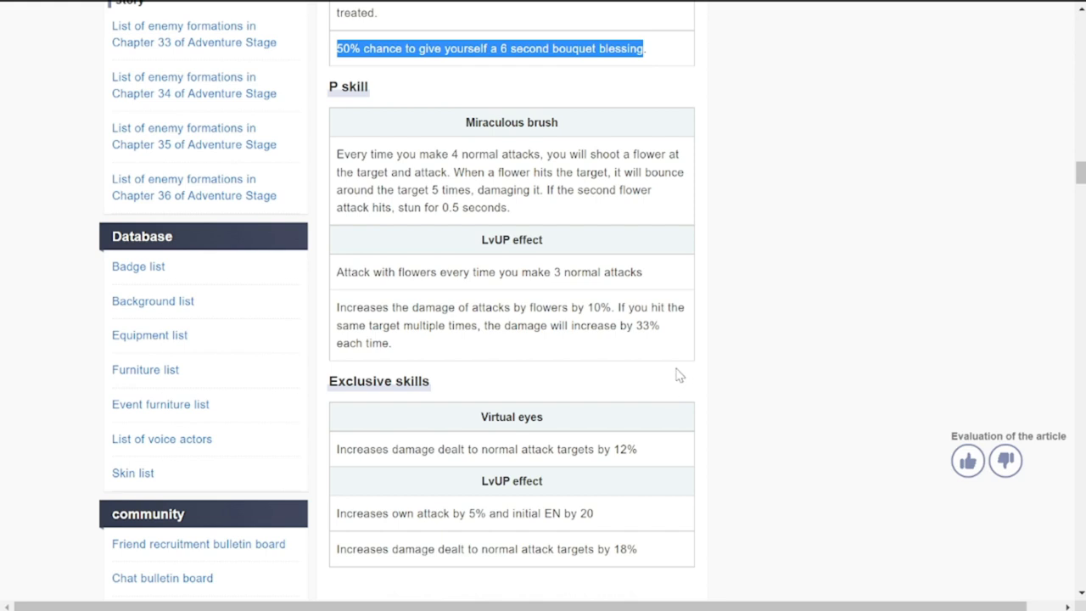
{"action": "scroll", "scroll_direction": "down", "scroll_amount": 3}
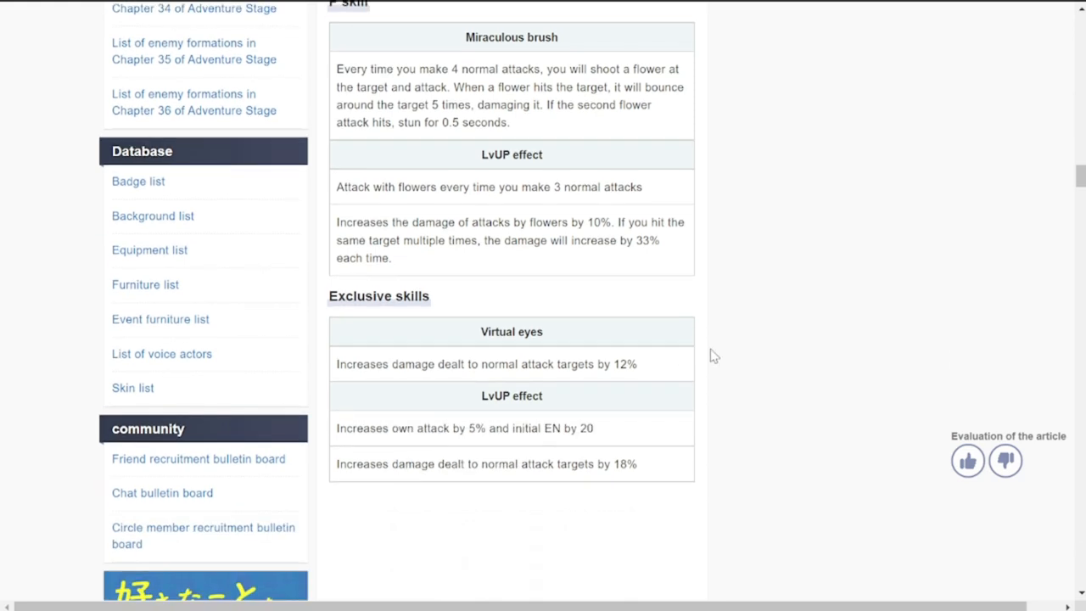
{"action": "double_click", "coordinate": [362, 364]}
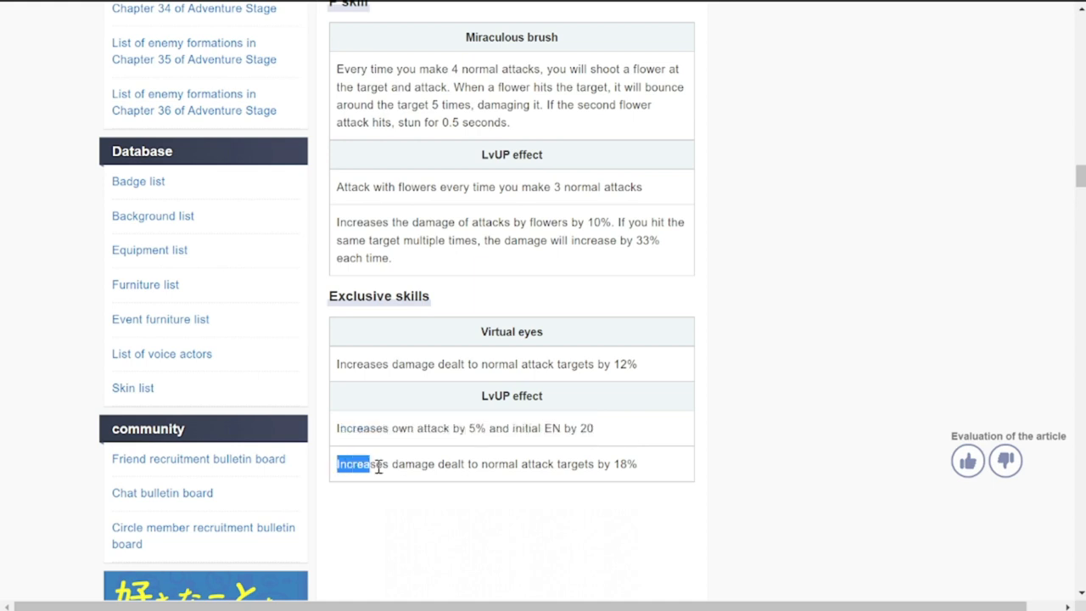
{"action": "left_click_drag", "start_coordinate": [336, 464], "coordinate": [550, 464]}
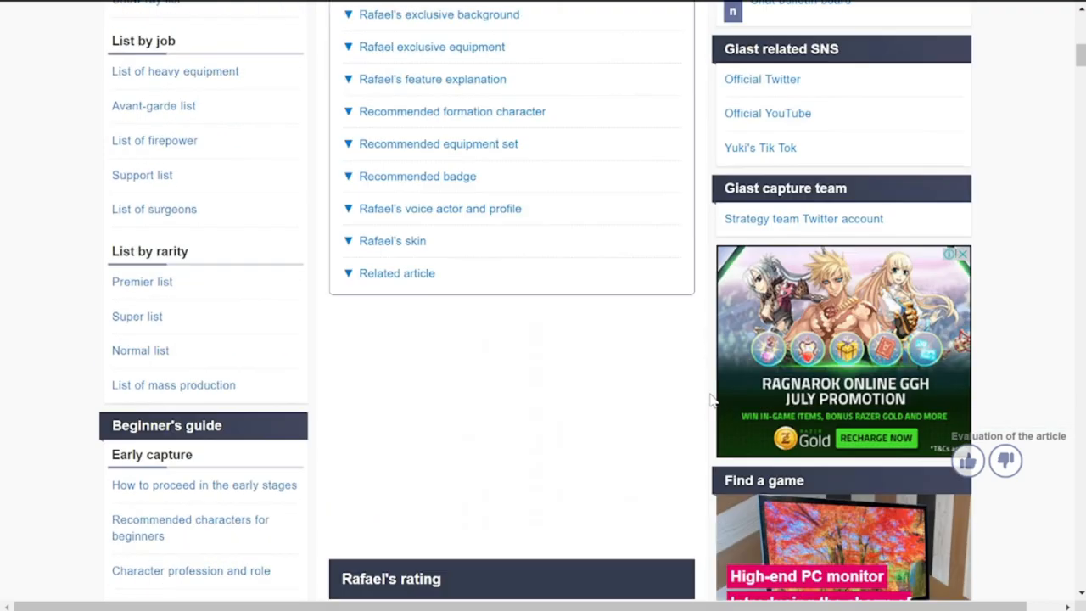
{"action": "scroll", "scroll_direction": "up", "scroll_amount": 3}
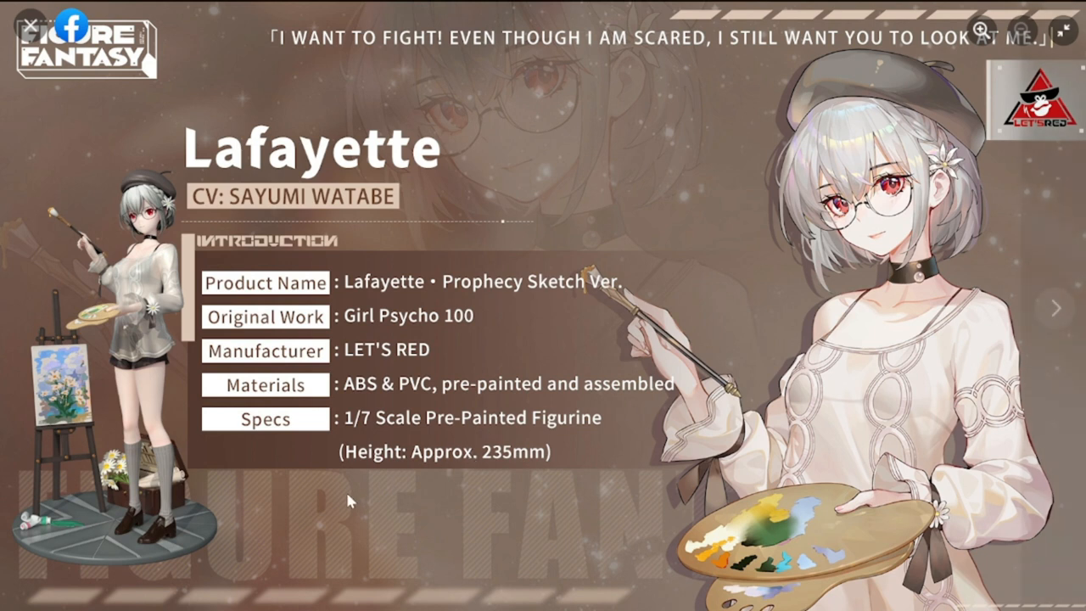
{"action": "mouse_move", "coordinate": [408, 479]}
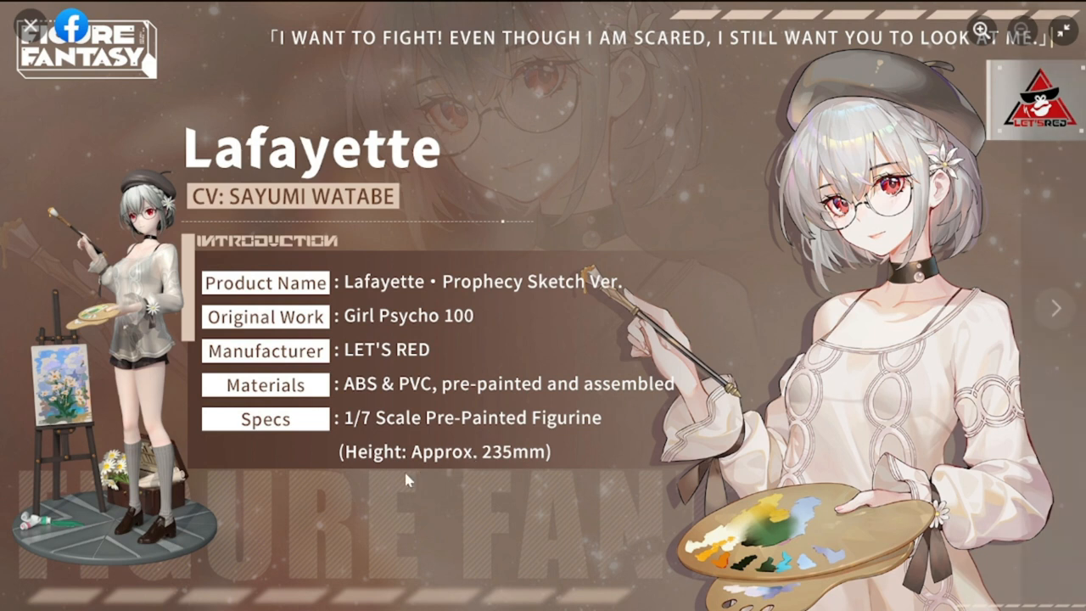
{"action": "mouse_move", "coordinate": [436, 497]}
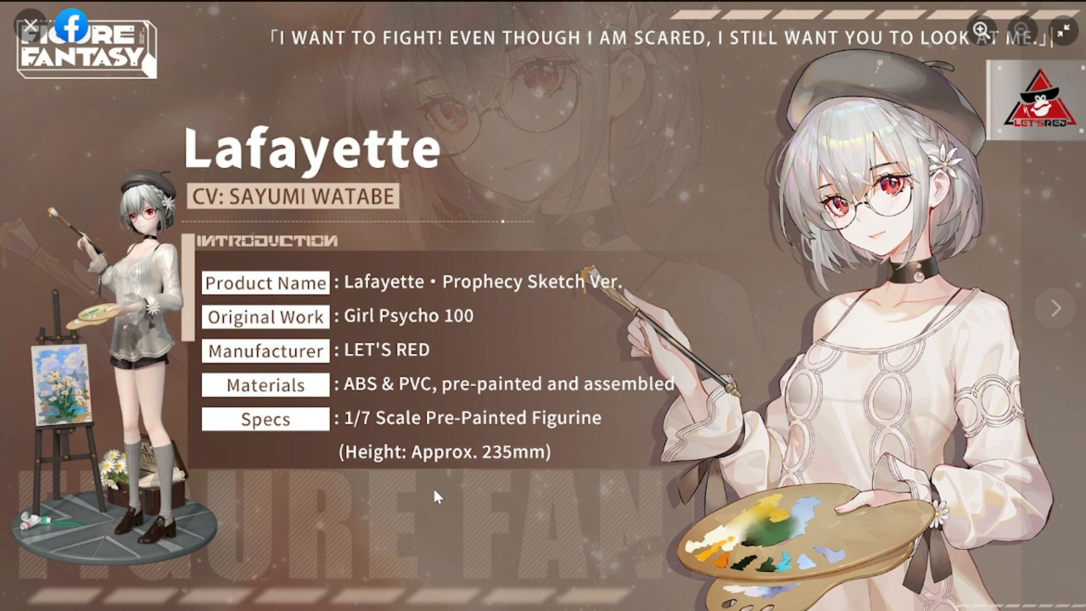